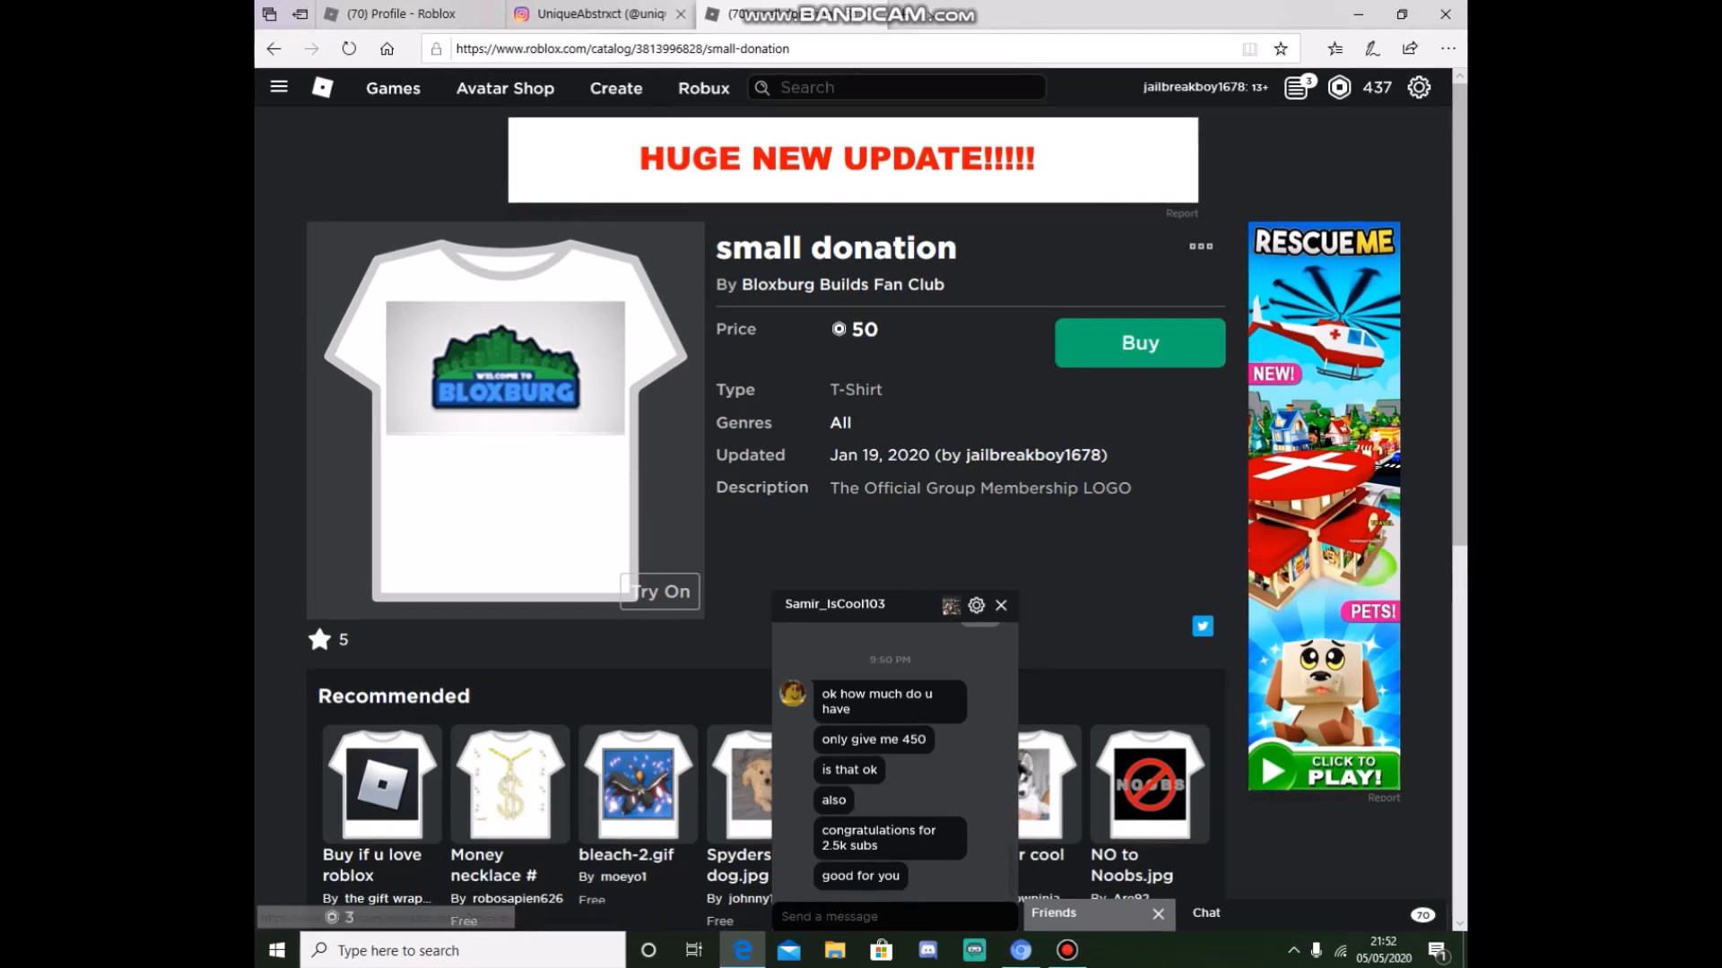
Step: Switch to the Instagram tab showing the profile with 0 posts and 19 followers
click(592, 14)
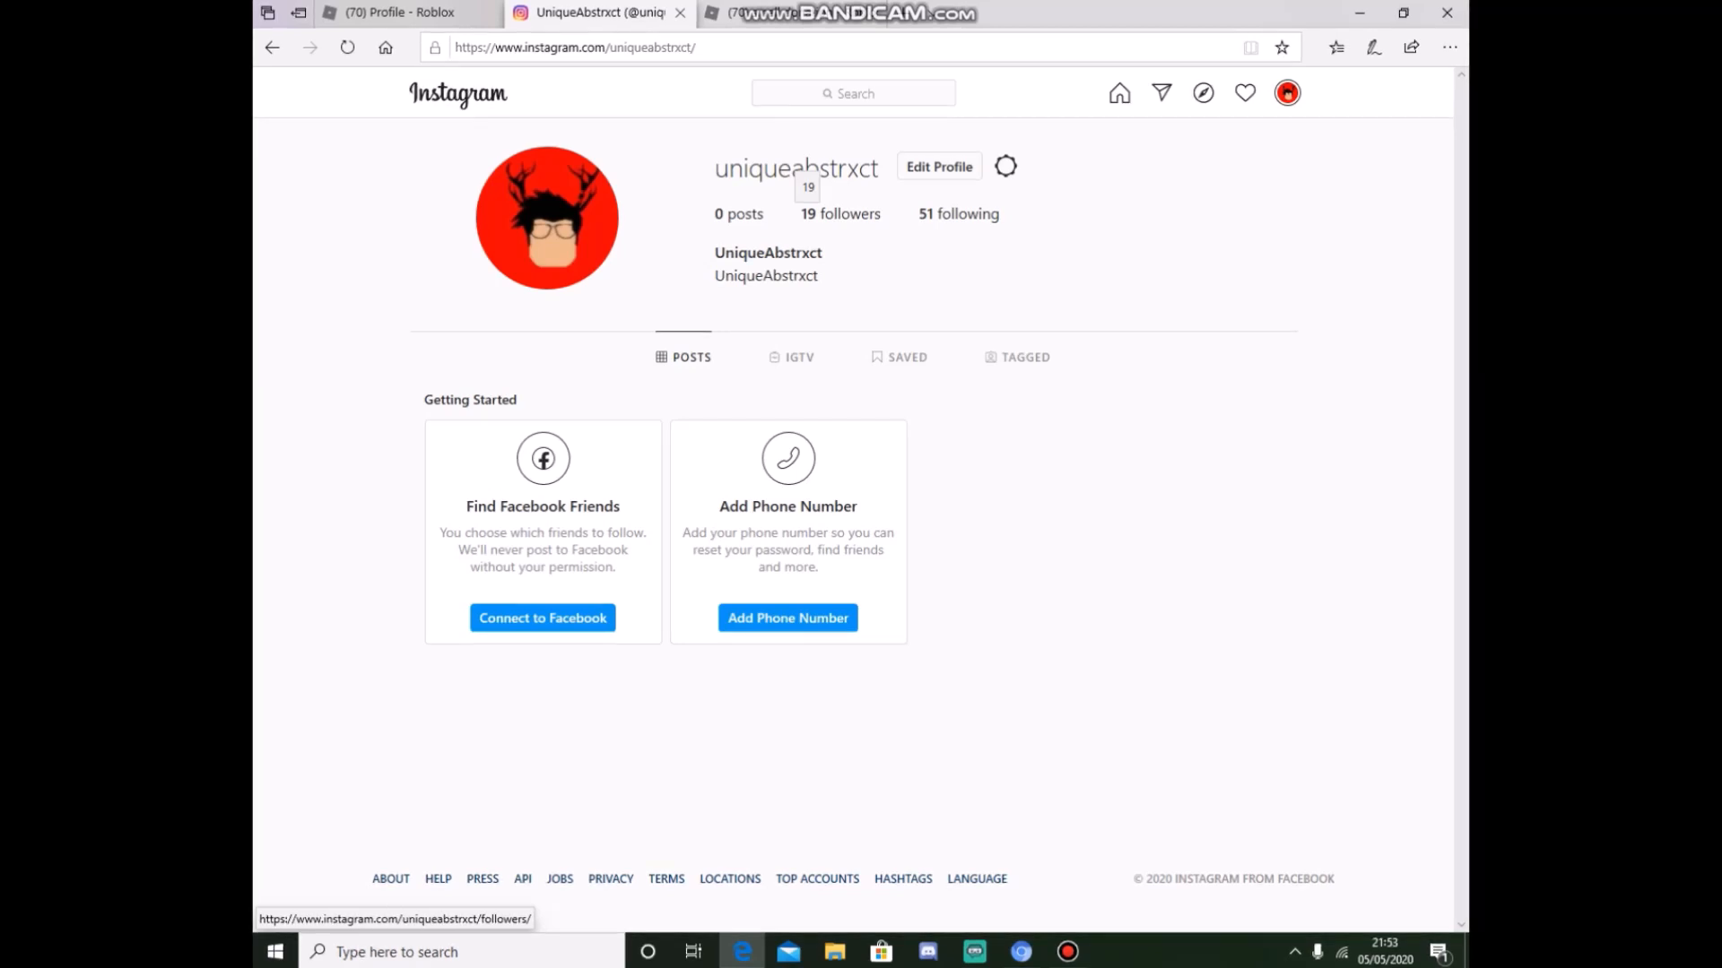
Step: Buy the 50-Robux small donation T-shirt, leaving a balance of 387 Robux
click(395, 12)
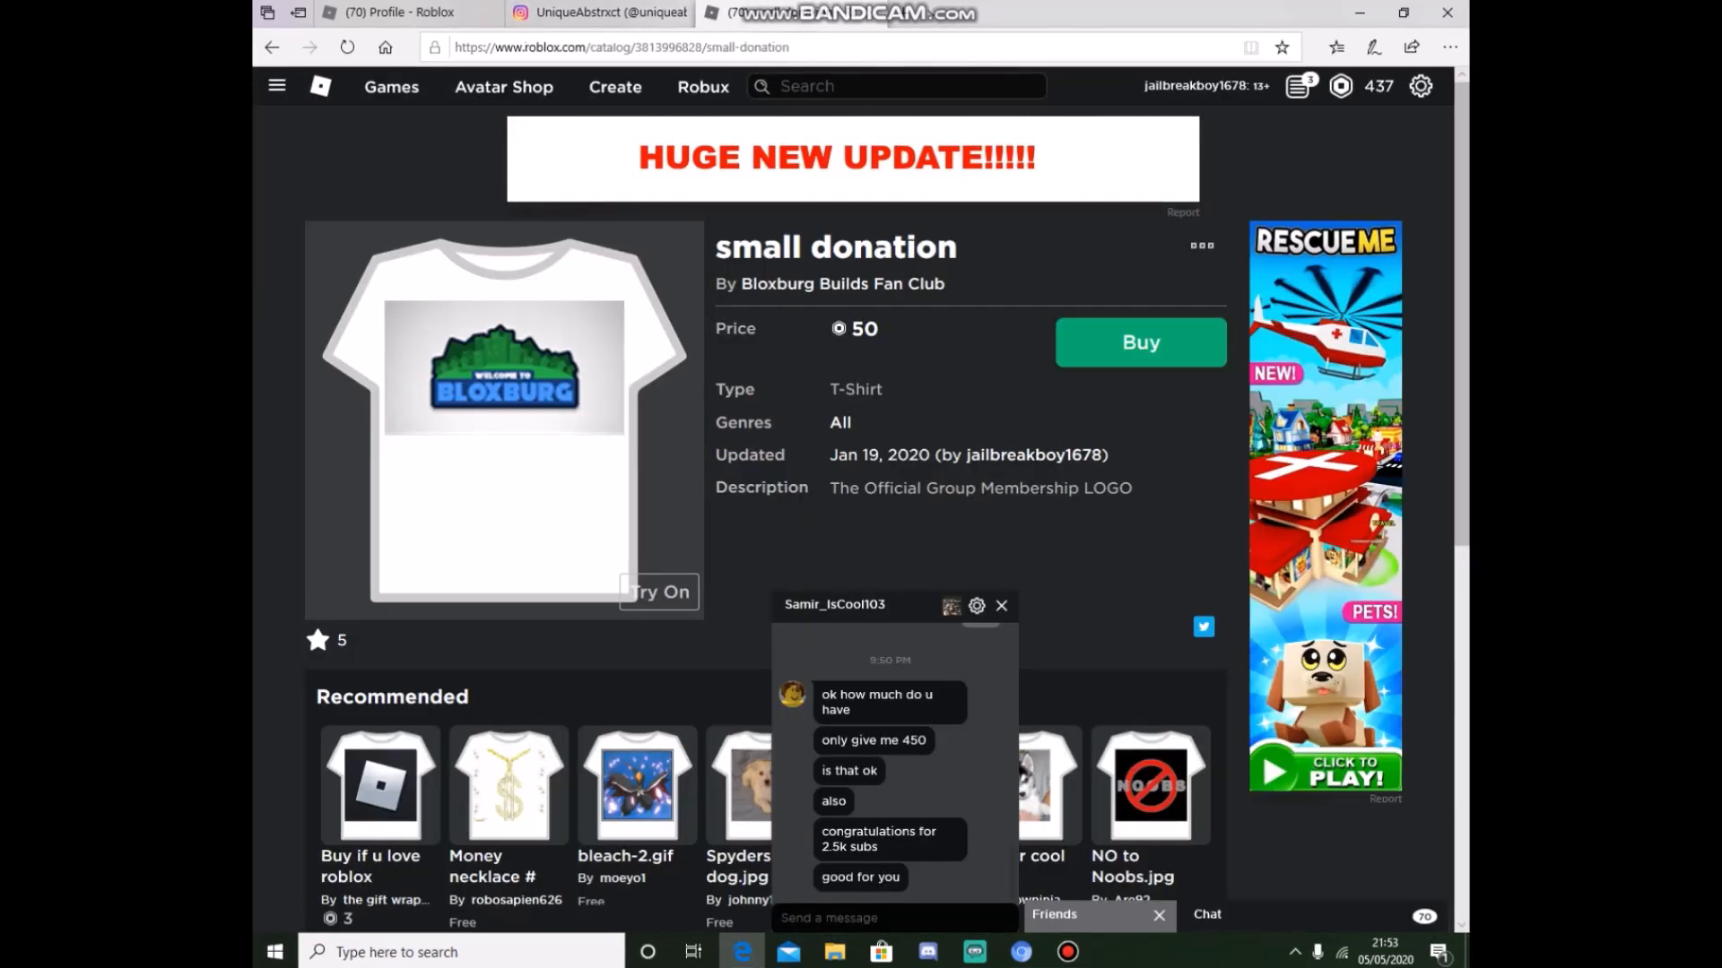
click(1139, 342)
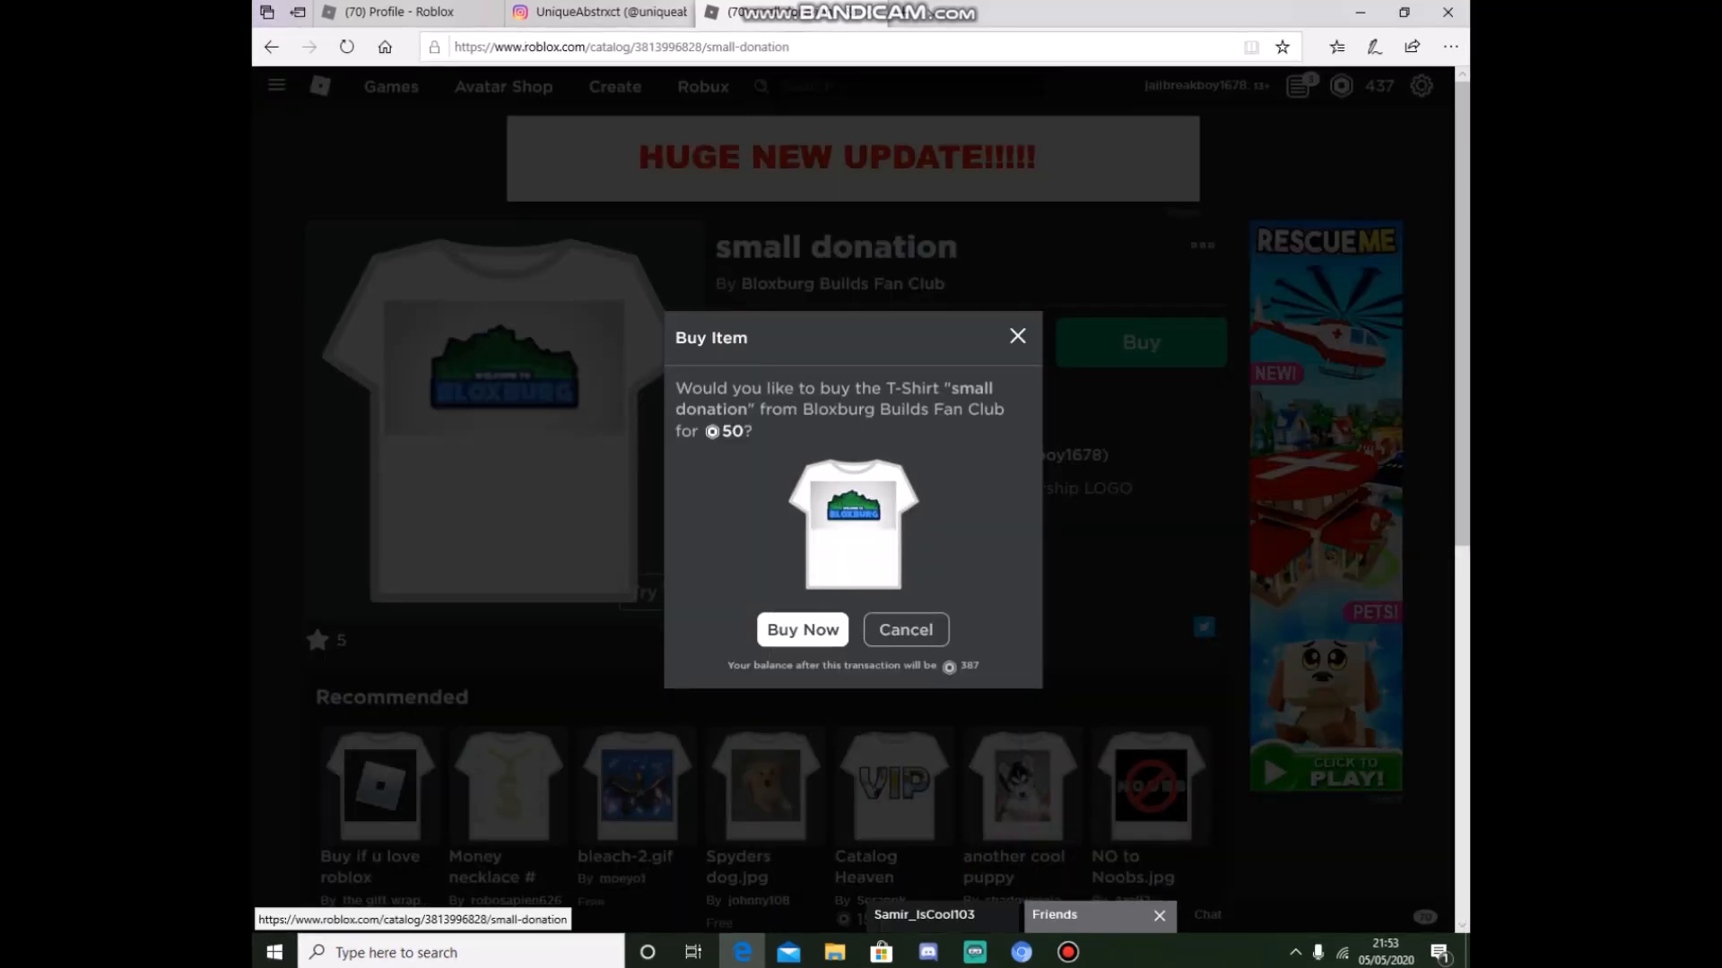
click(802, 629)
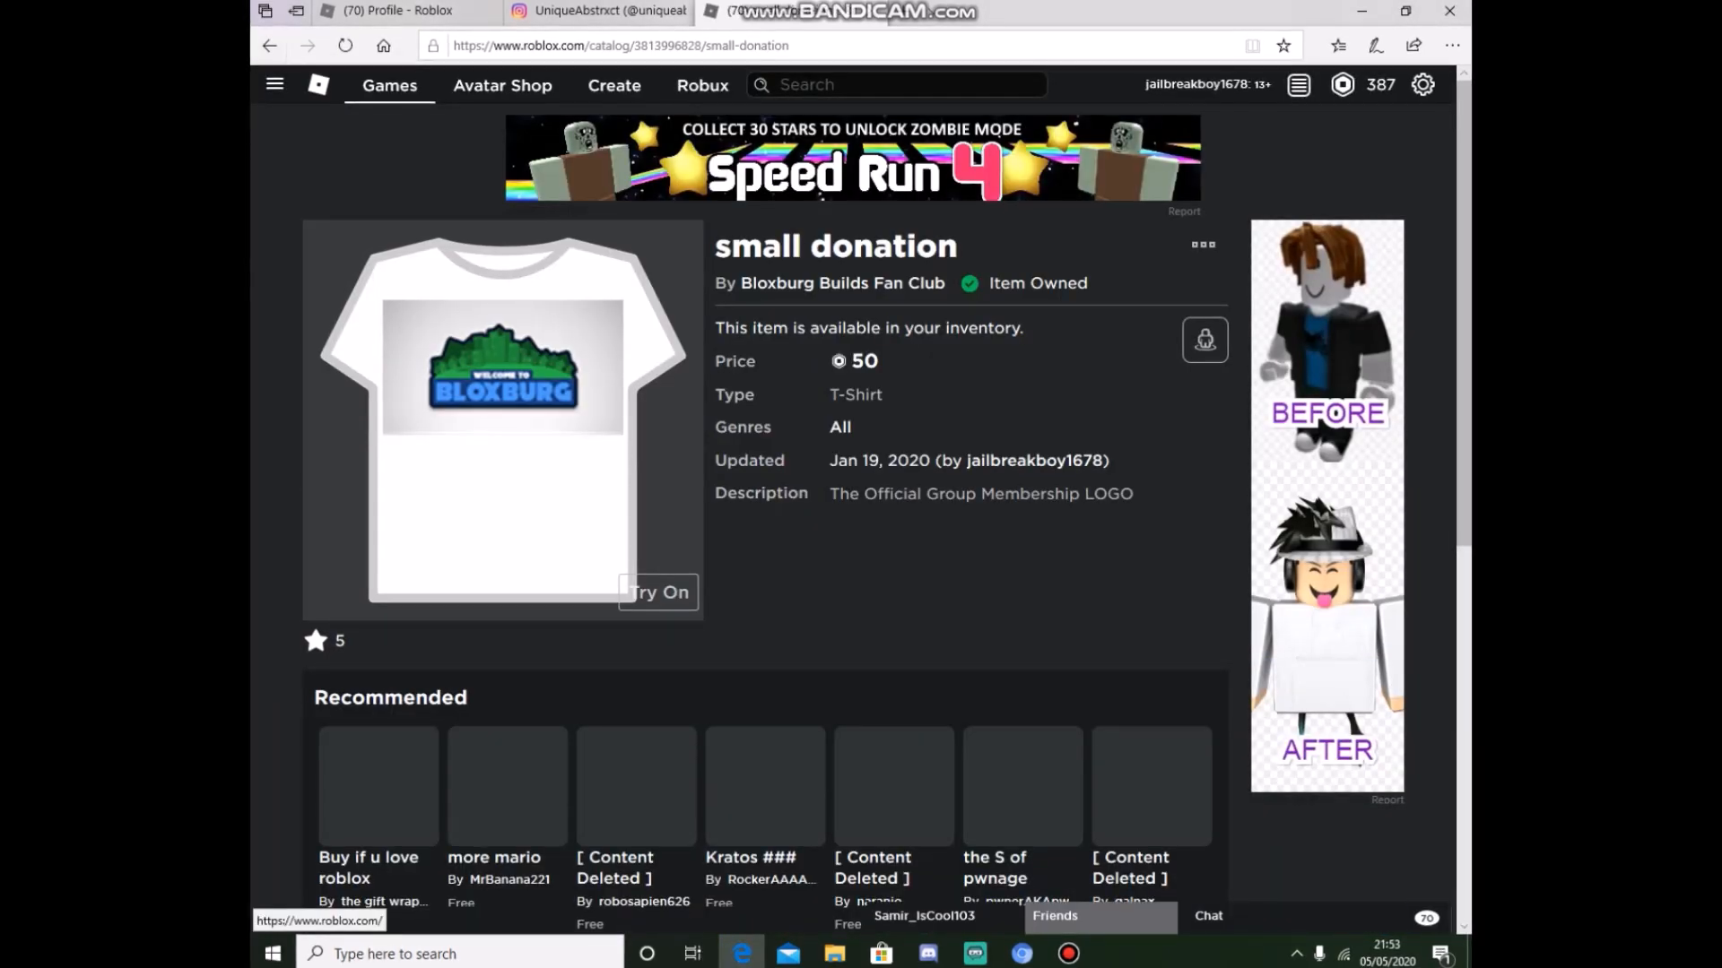
Step: Open the Bloxburg Builds Fan Club group page and scroll through its shout and description
click(274, 84)
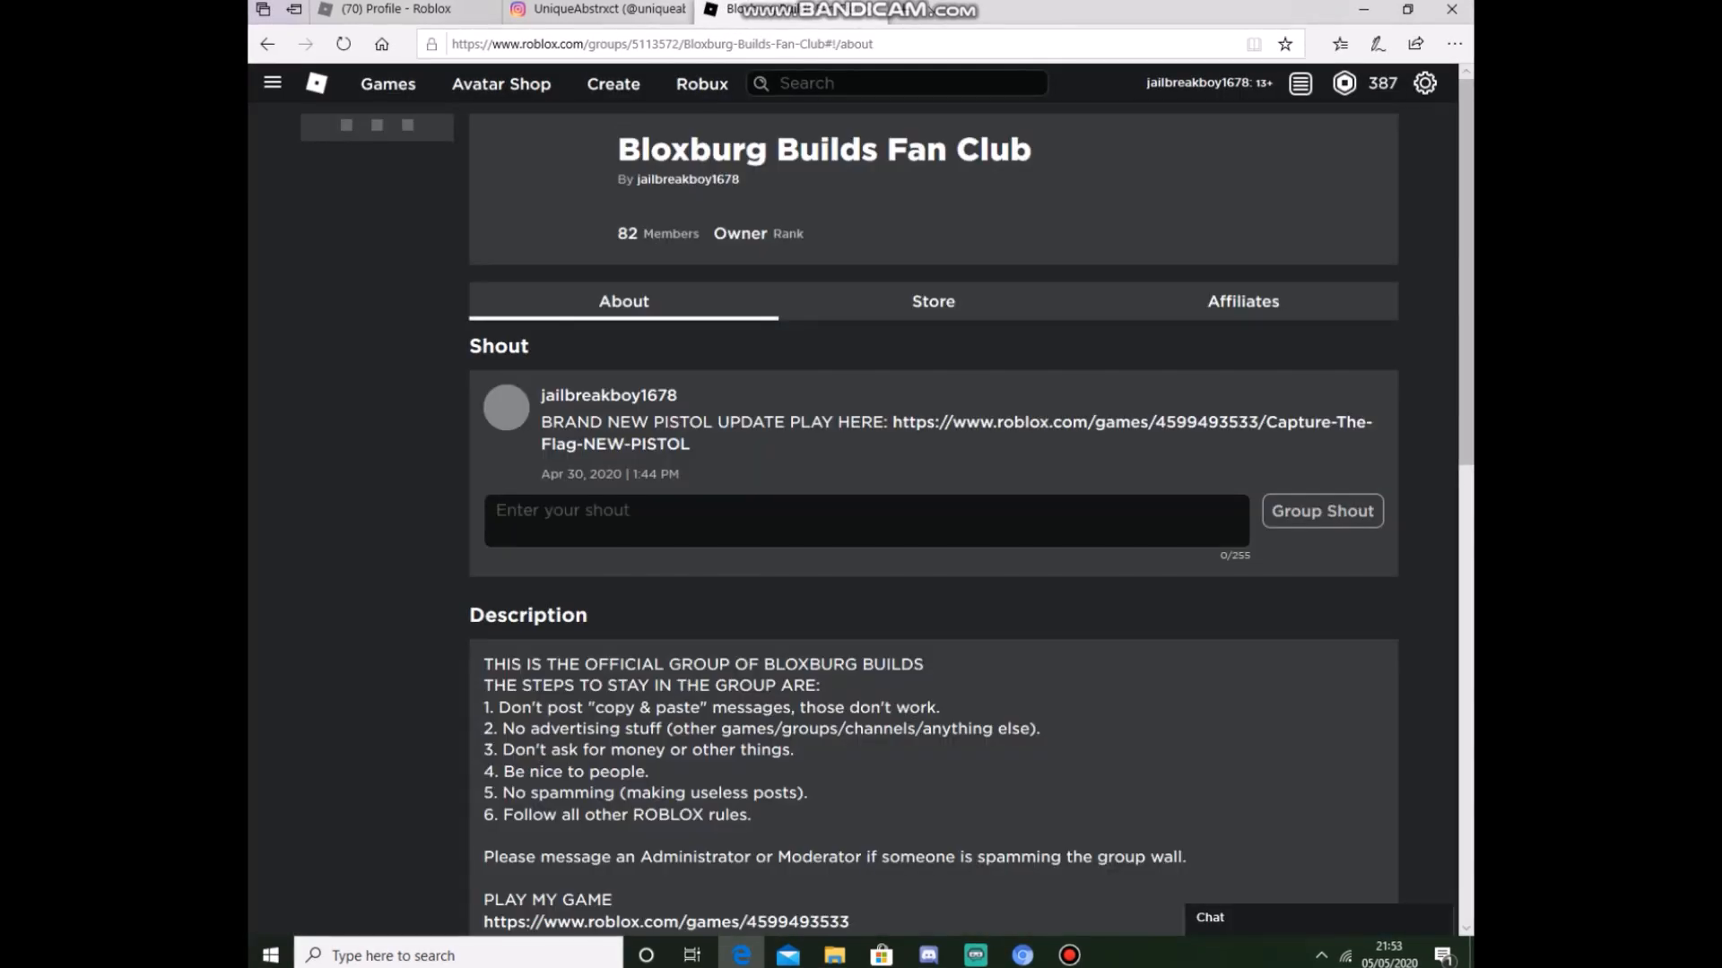
scroll(down, 3)
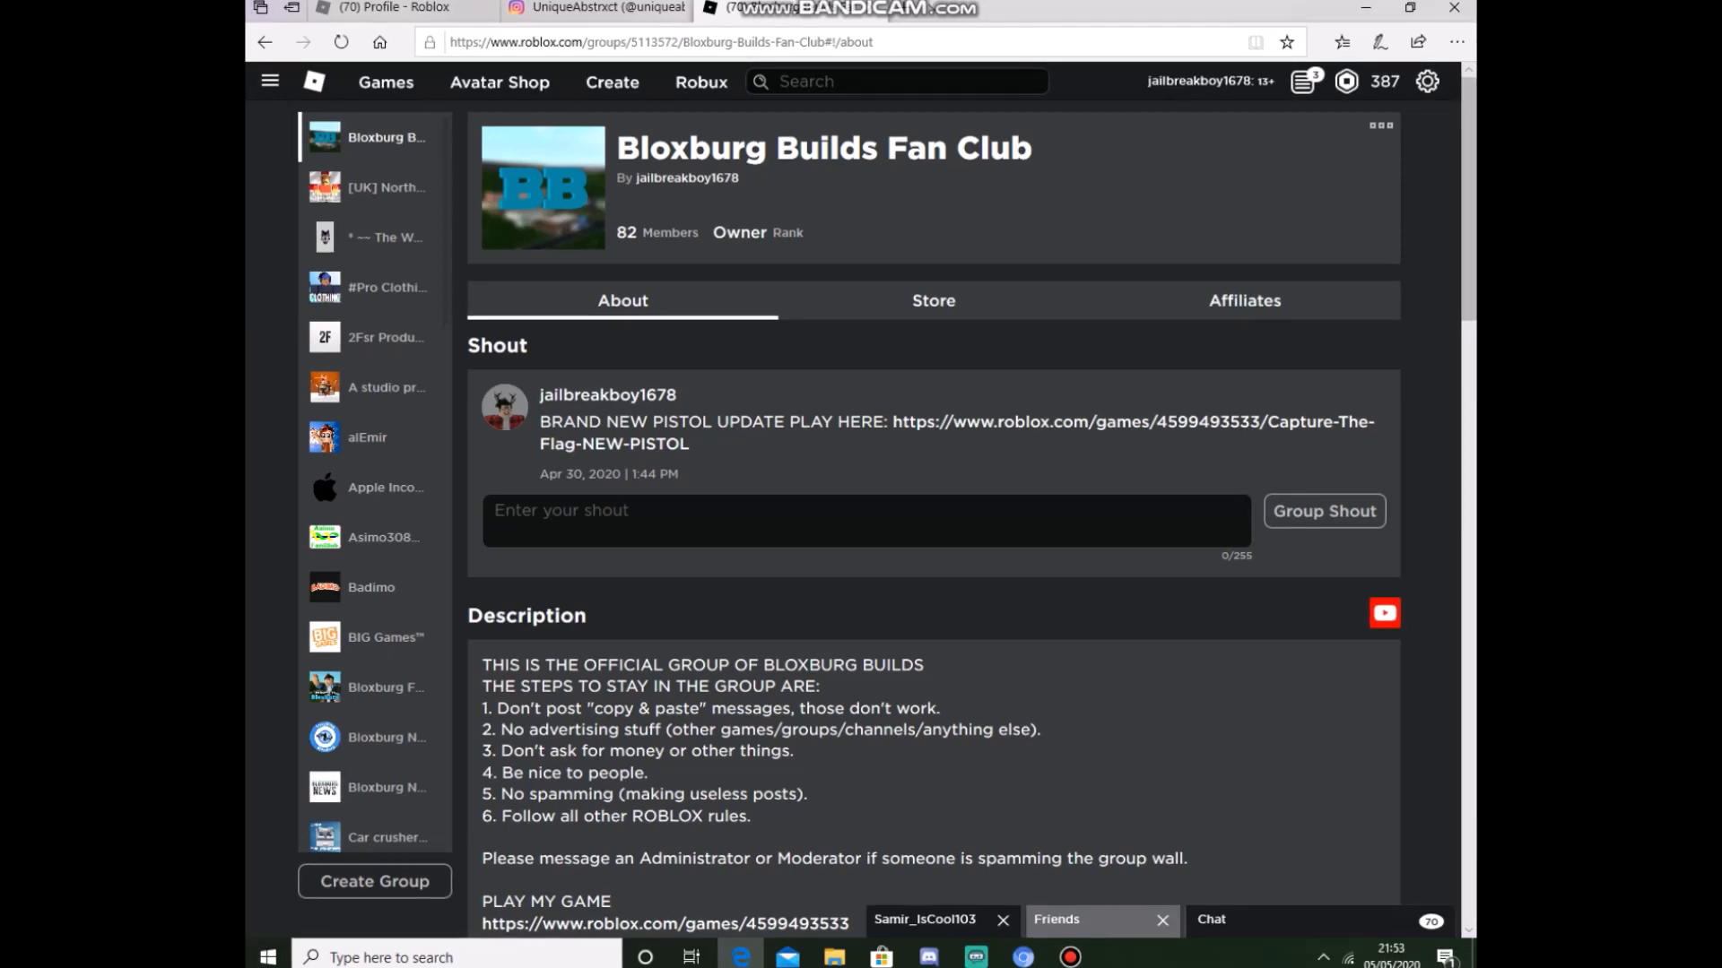
click(932, 299)
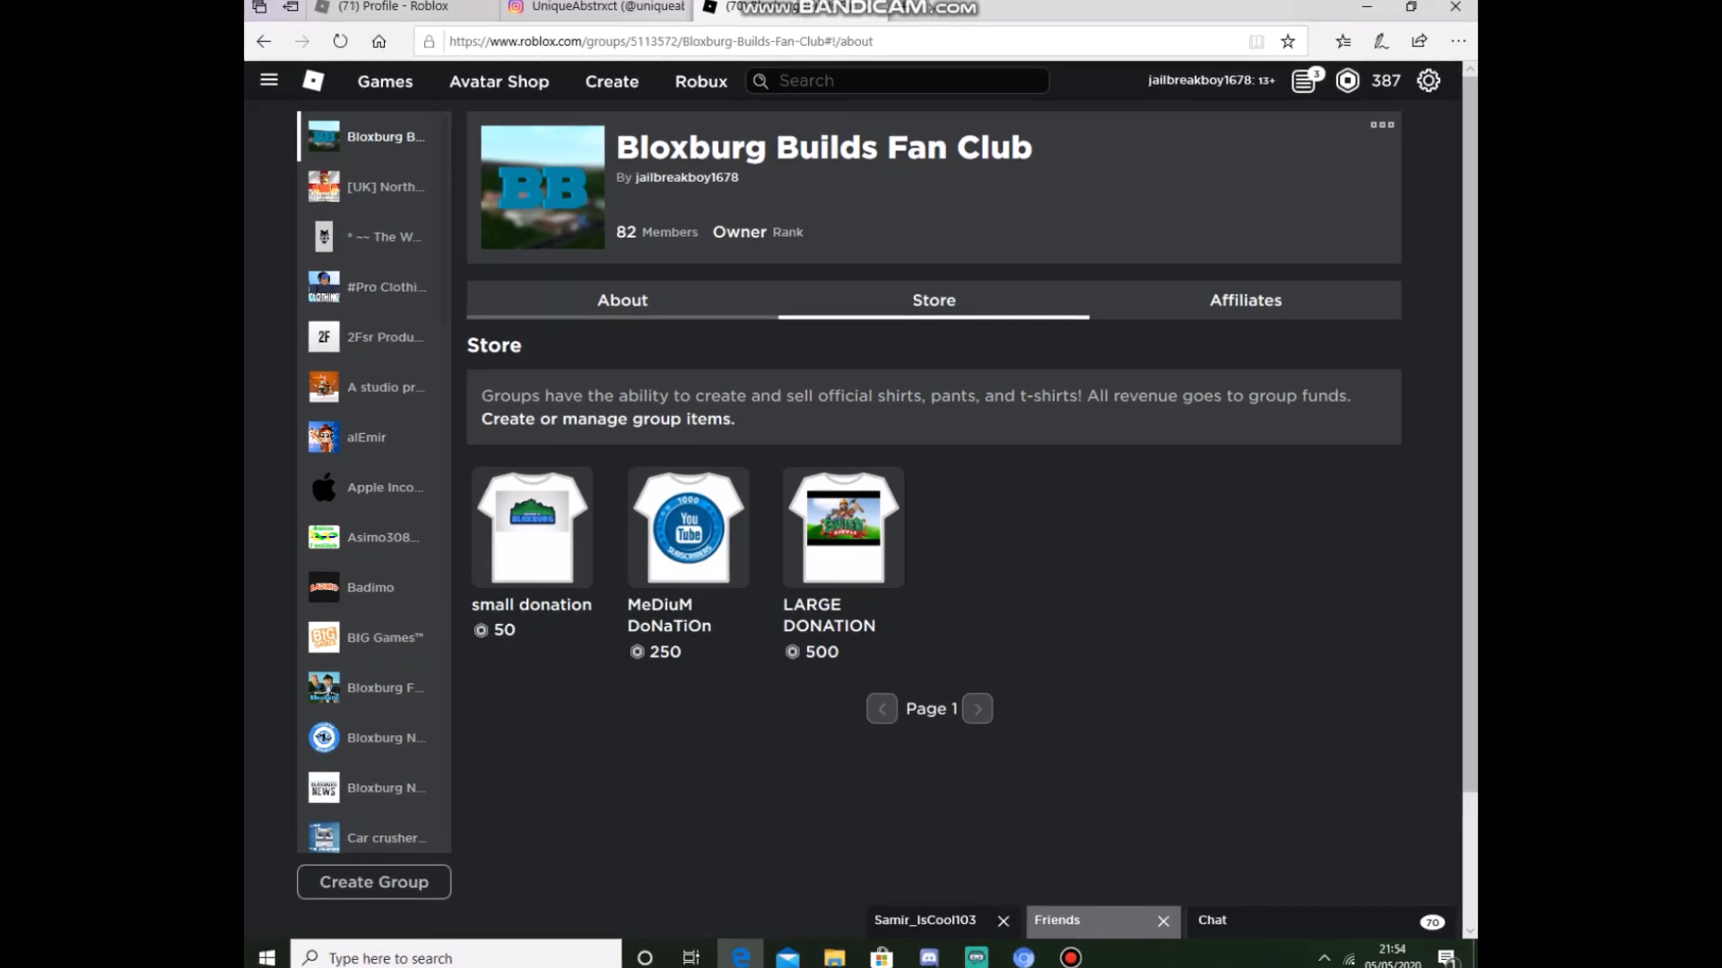
click(621, 300)
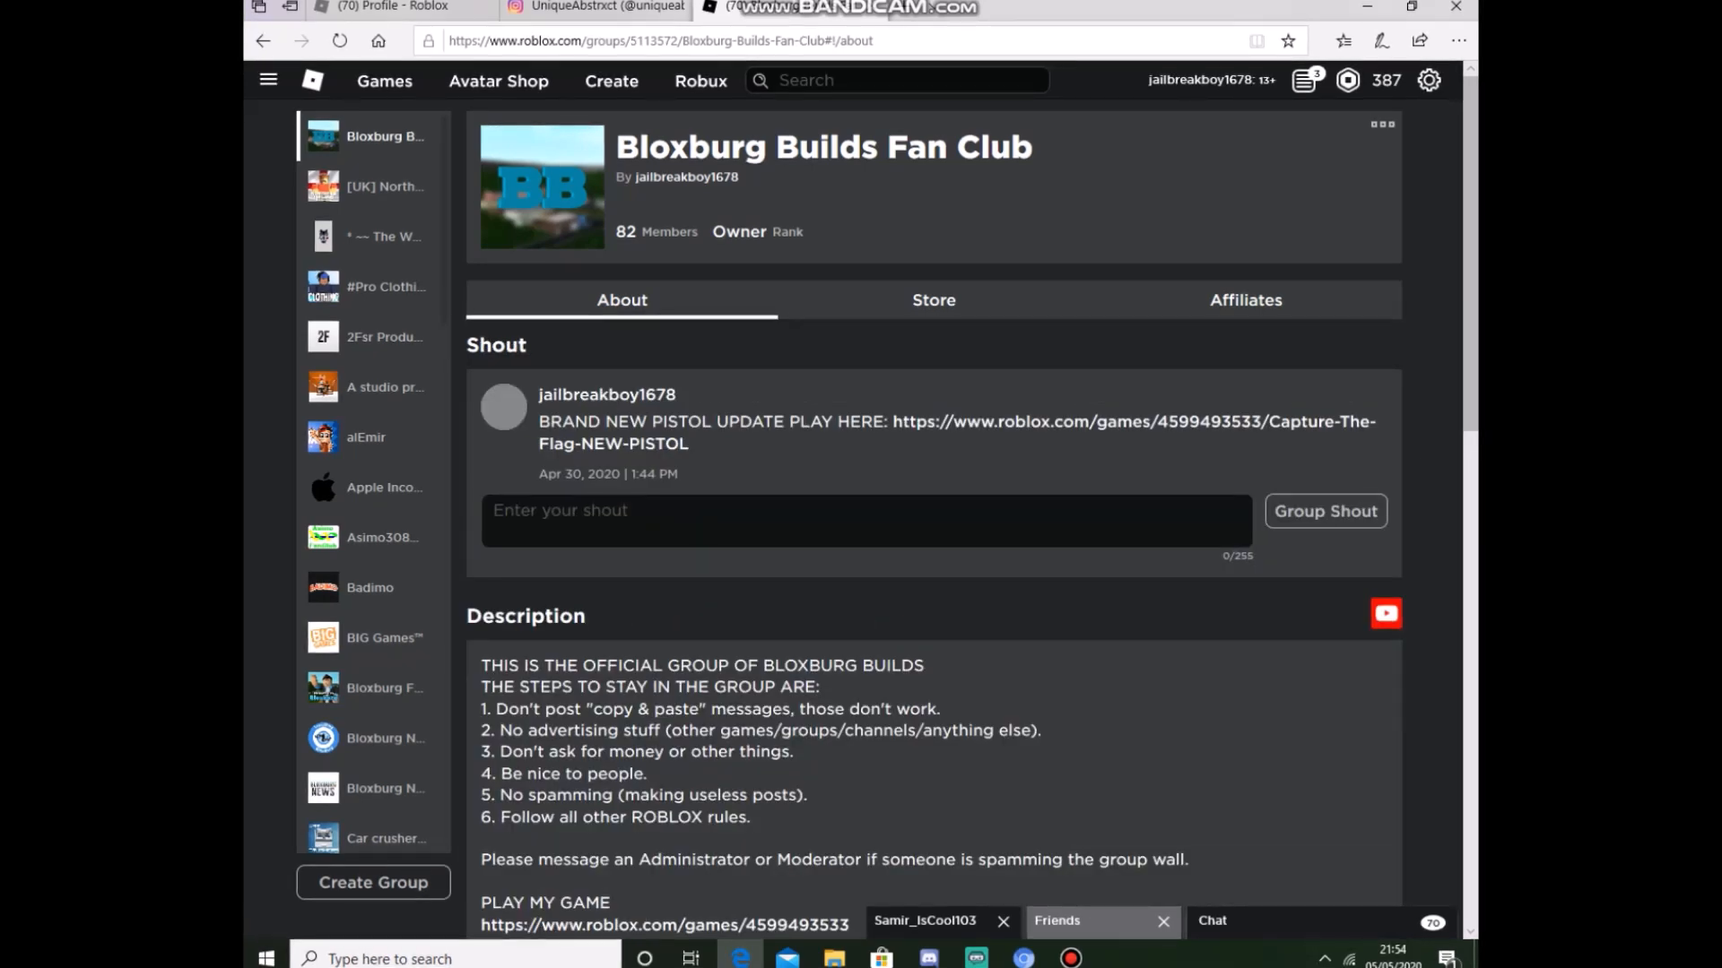
scroll(down, 3)
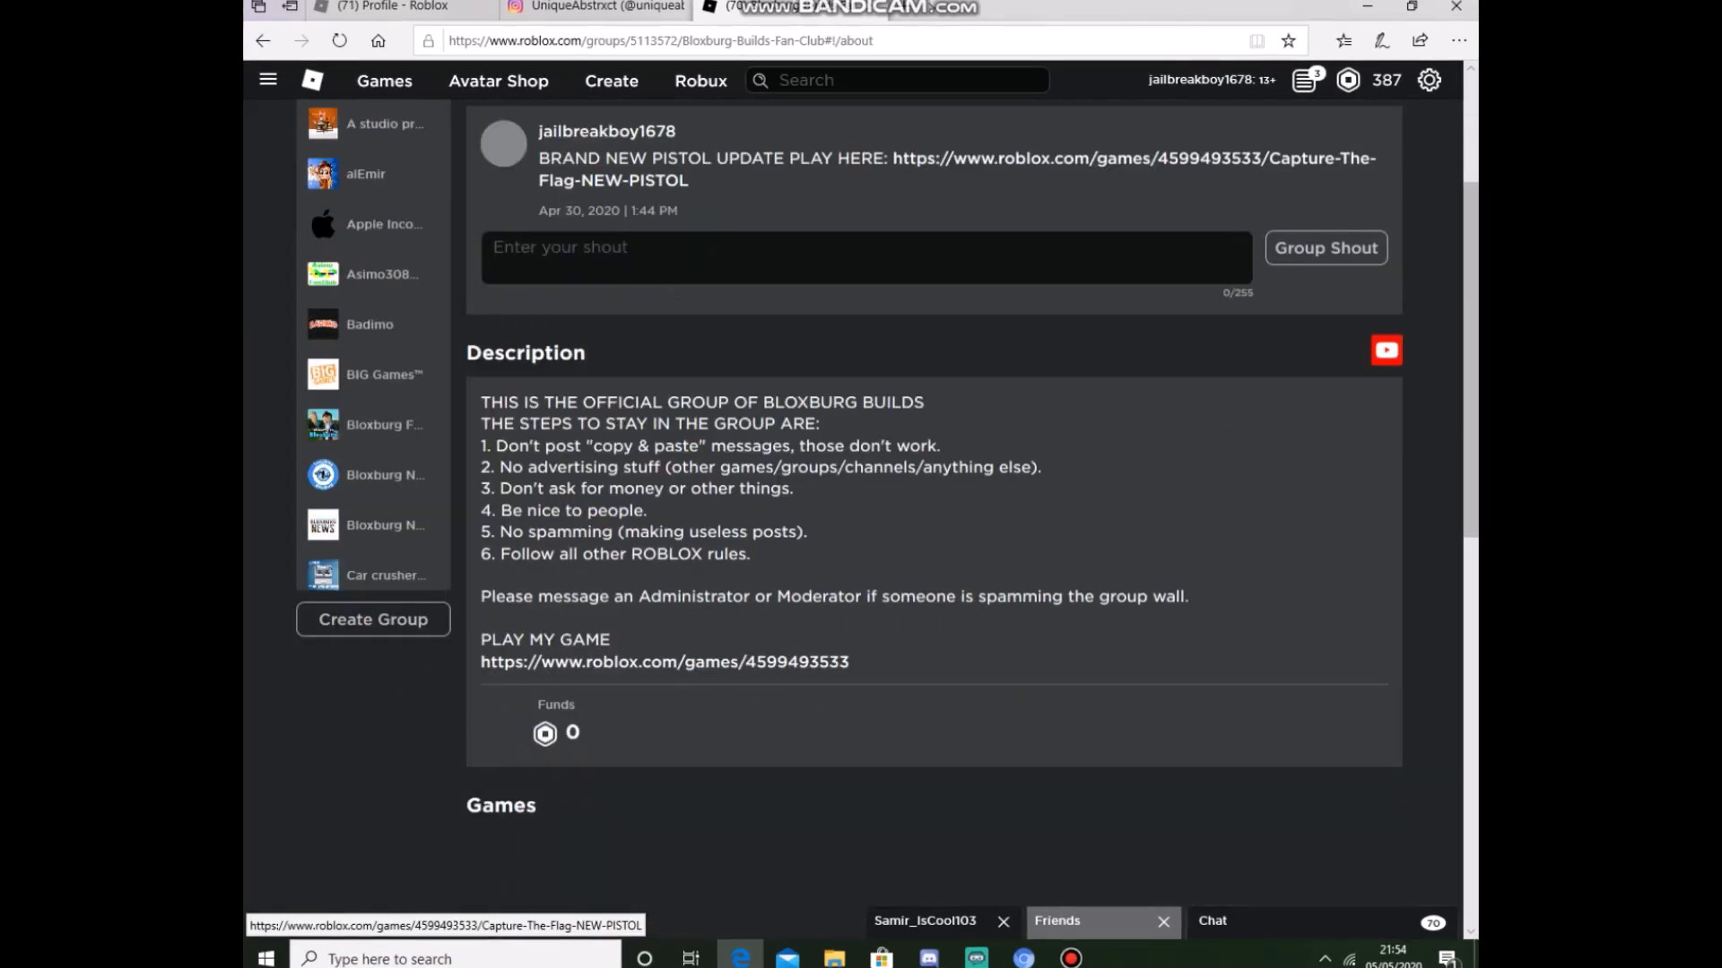
scroll(down, 3)
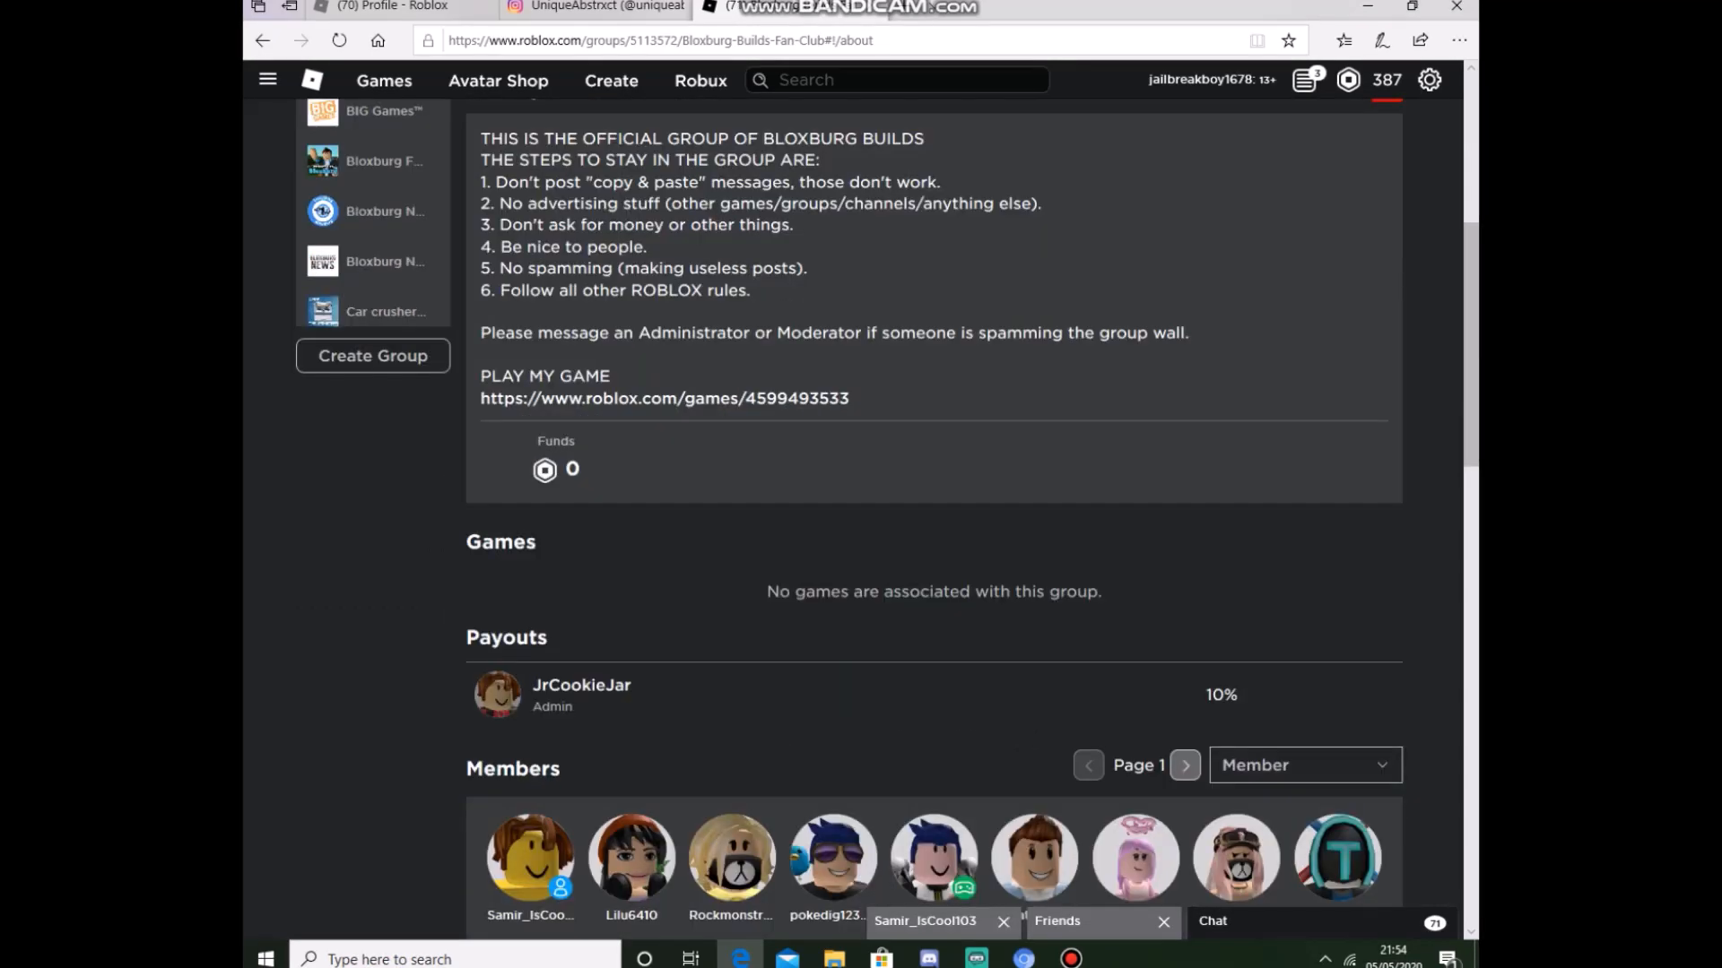
scroll(down, 3)
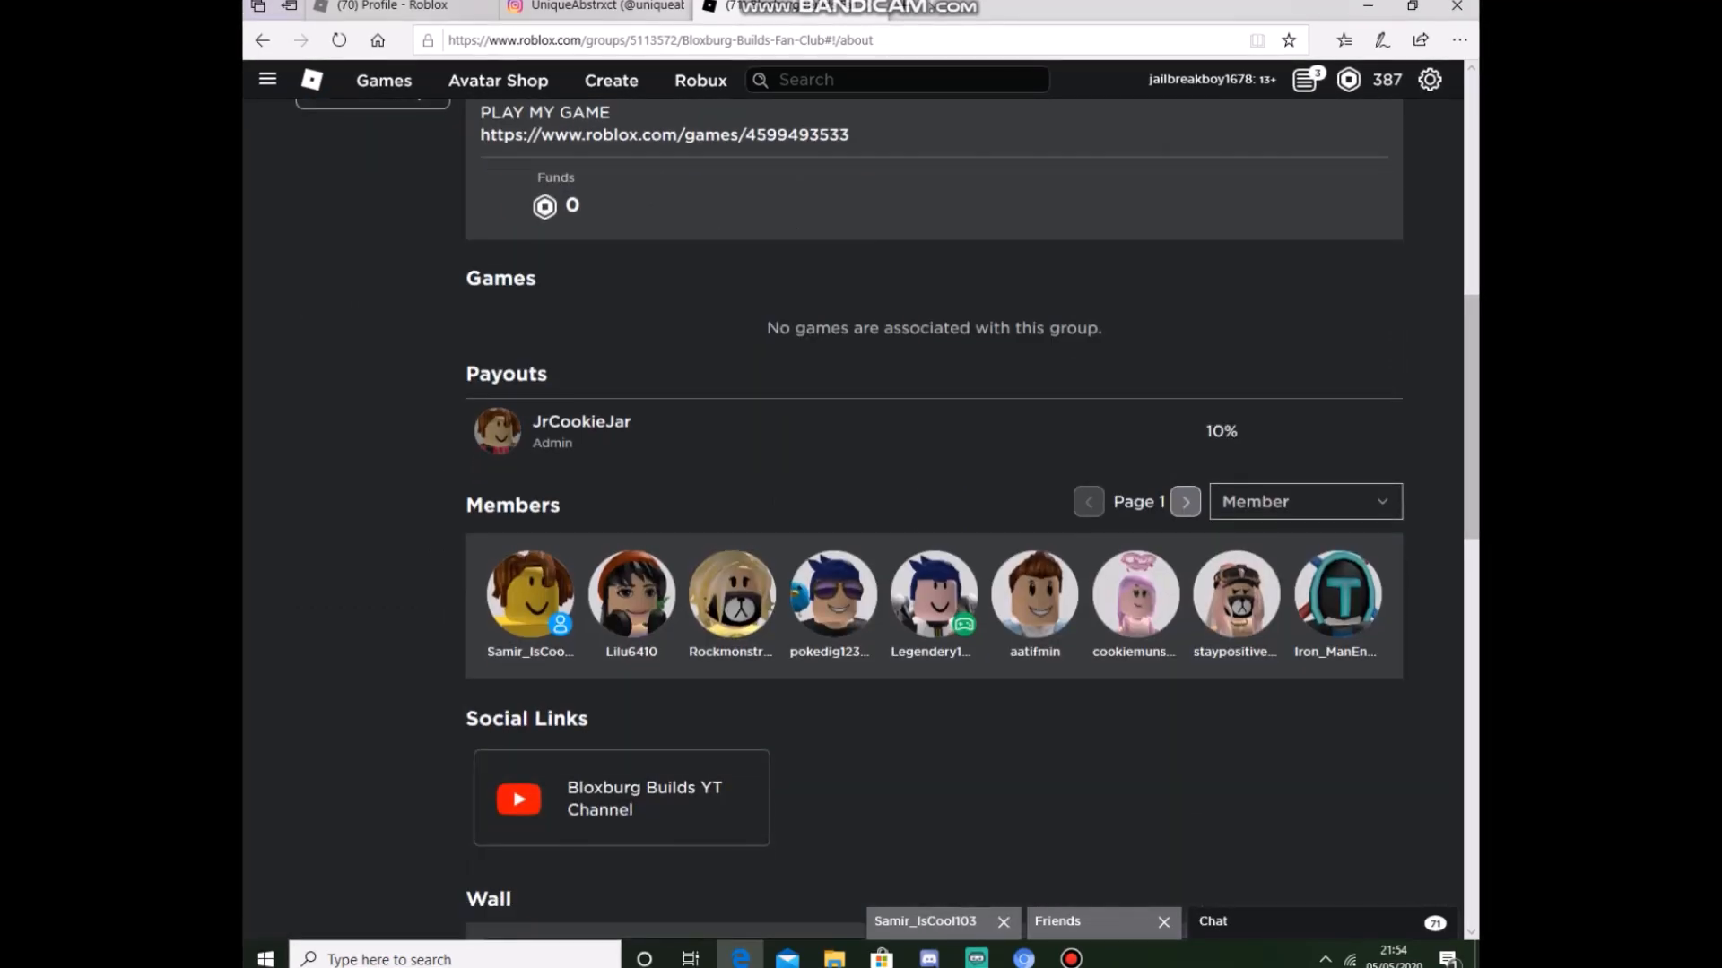
click(925, 921)
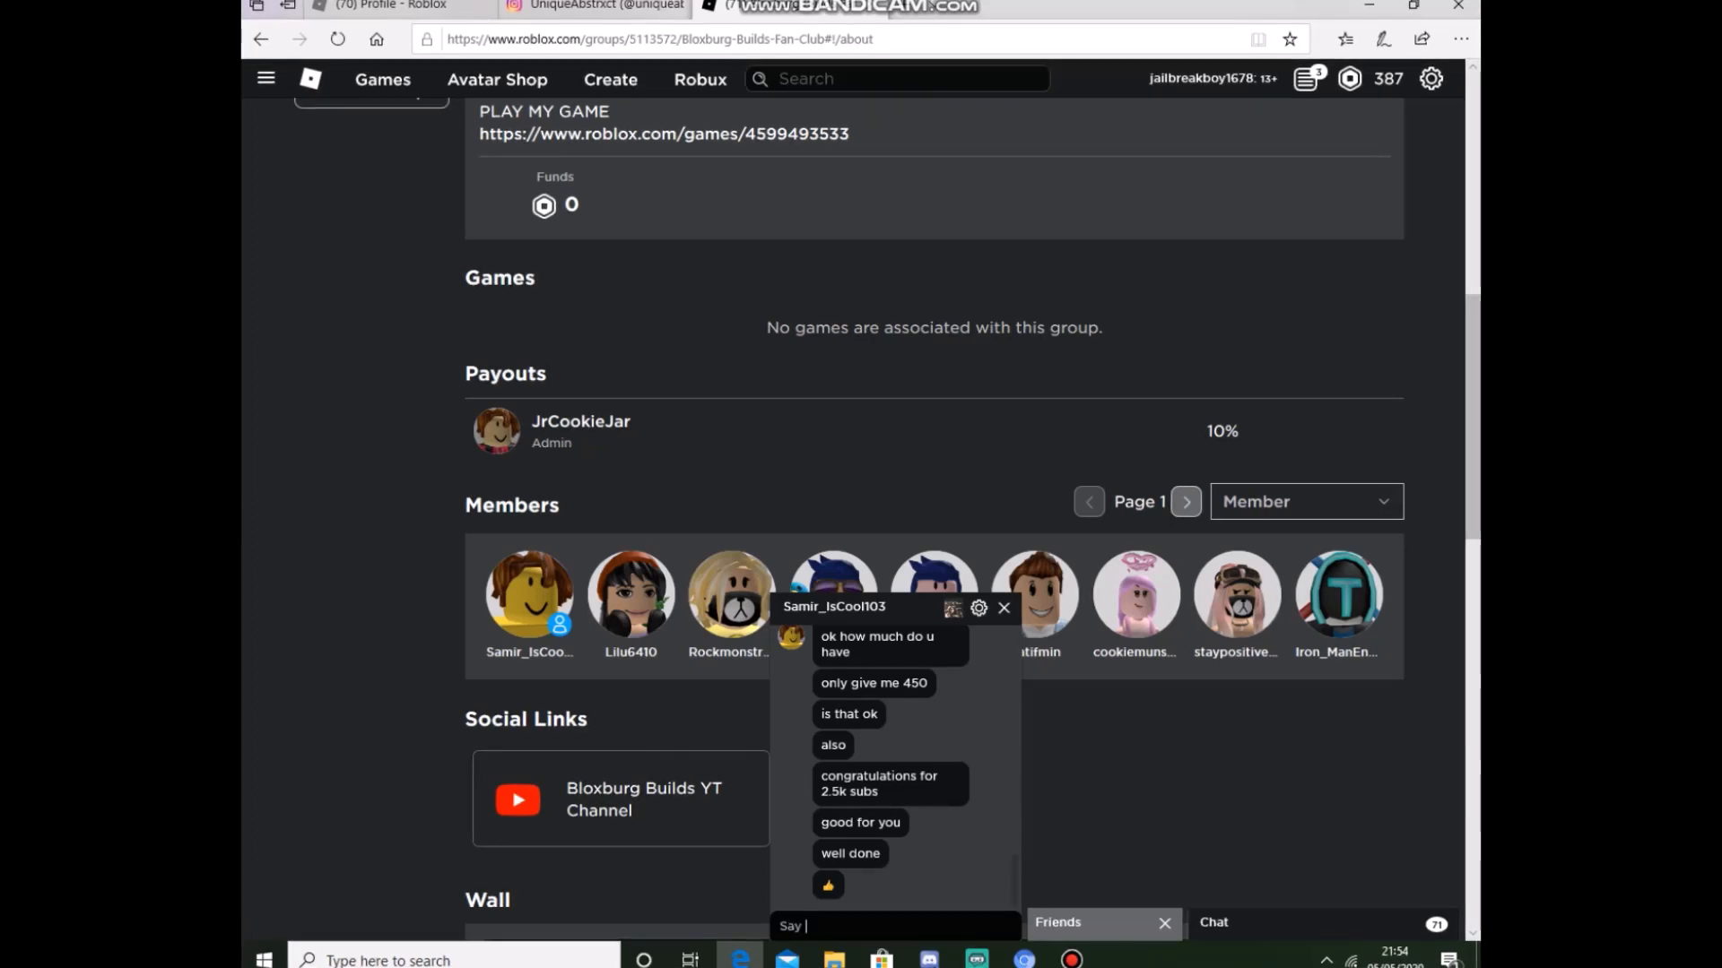
text(h)
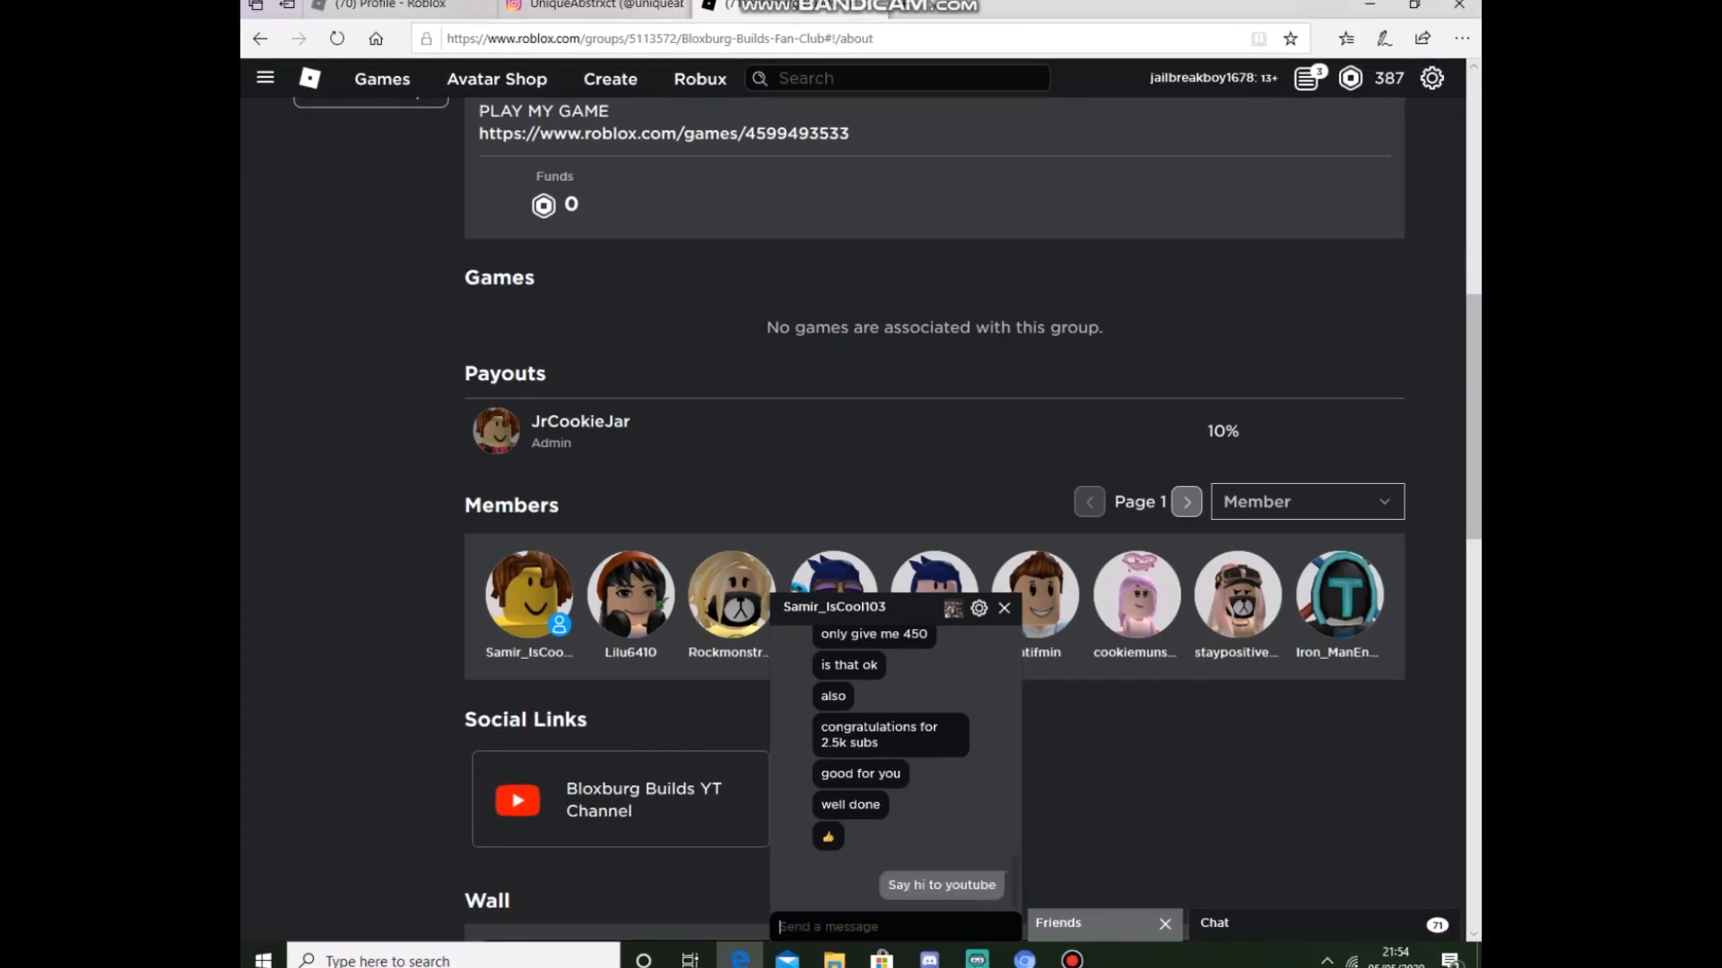
text(#)
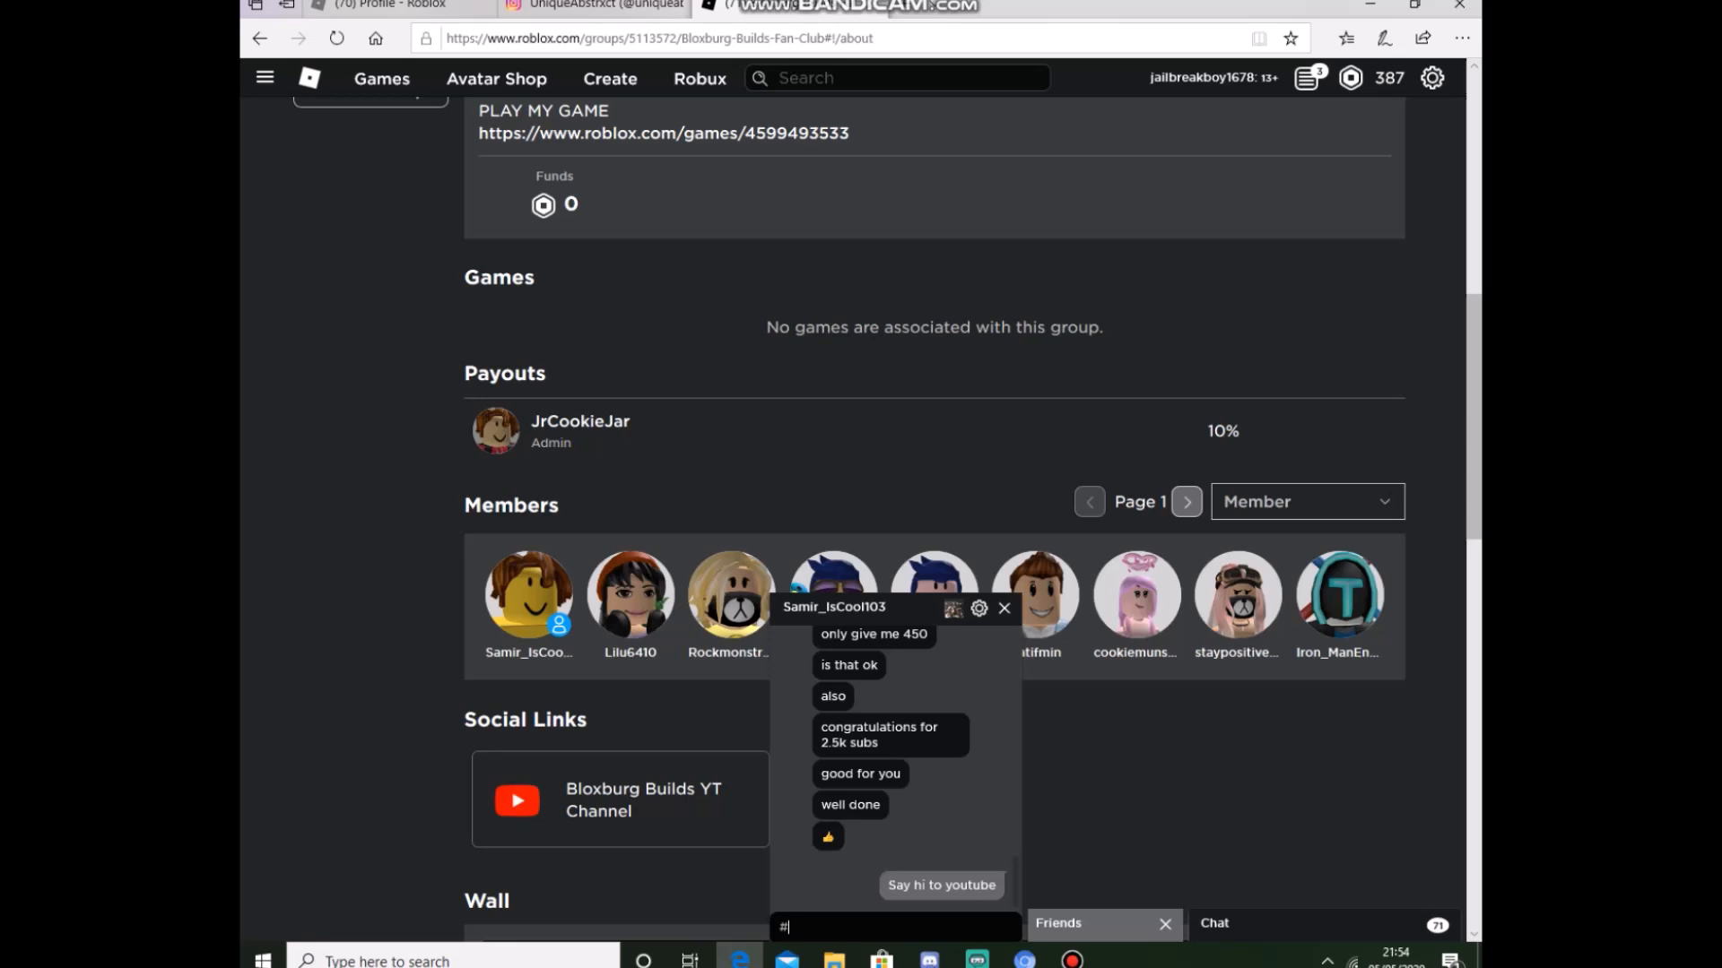
text(likeit)
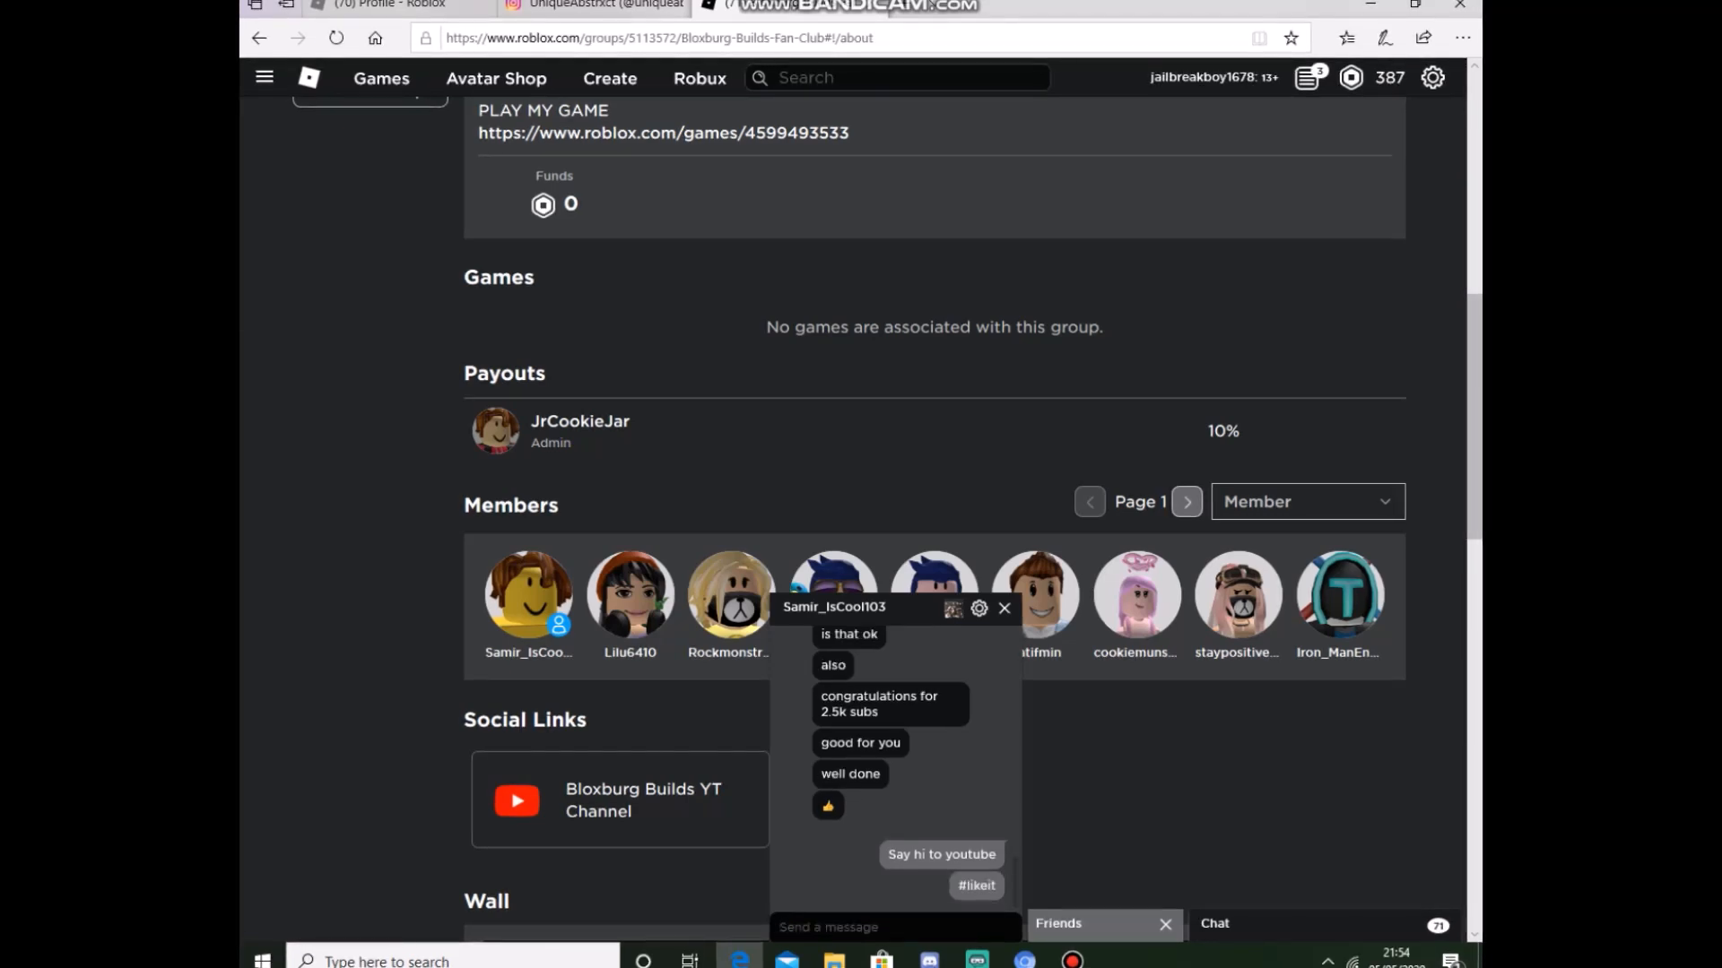
scroll(down, 3)
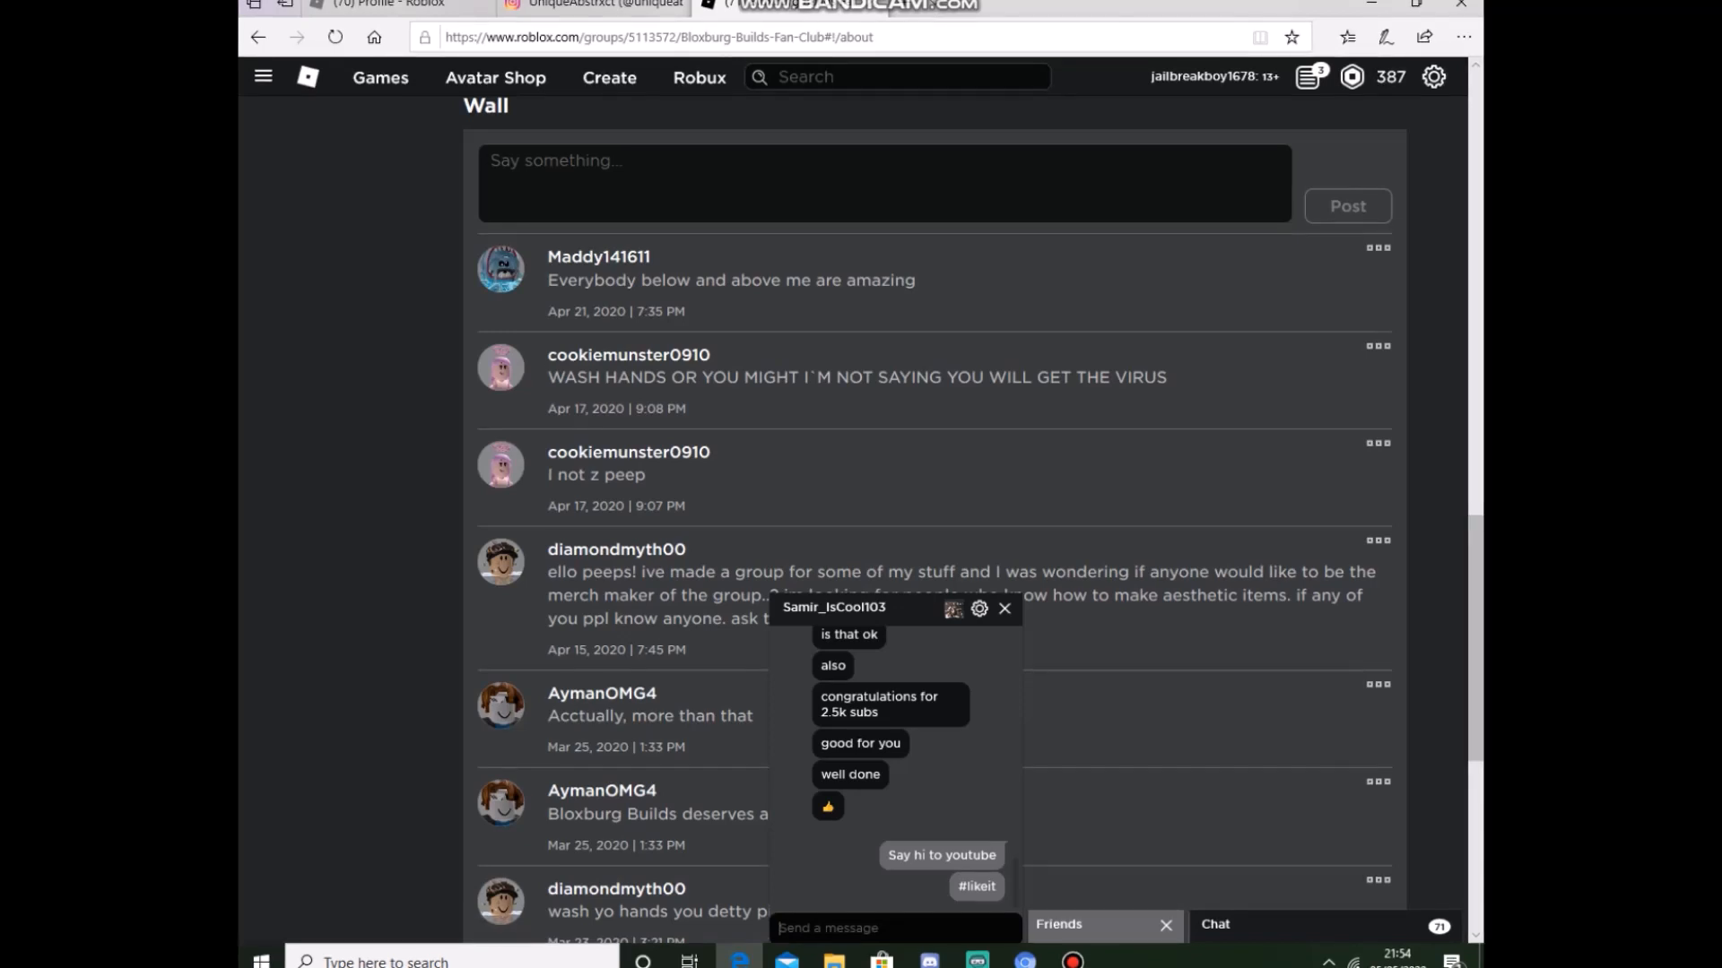
scroll(down, 3)
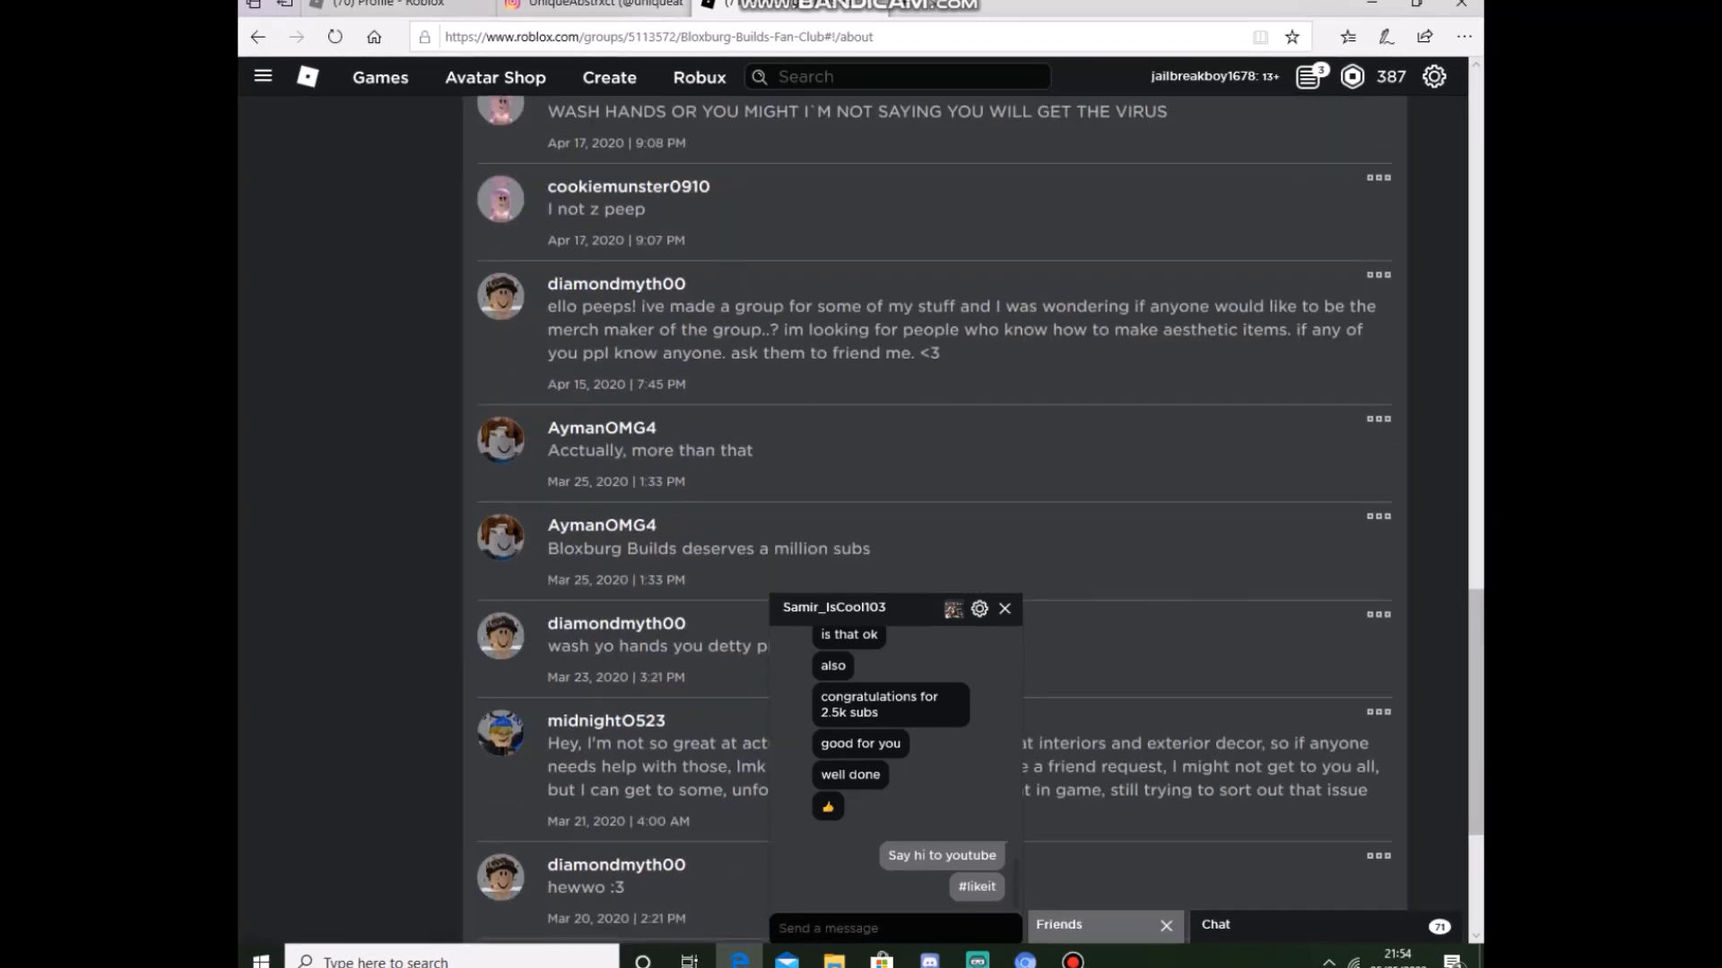
scroll(down, 3)
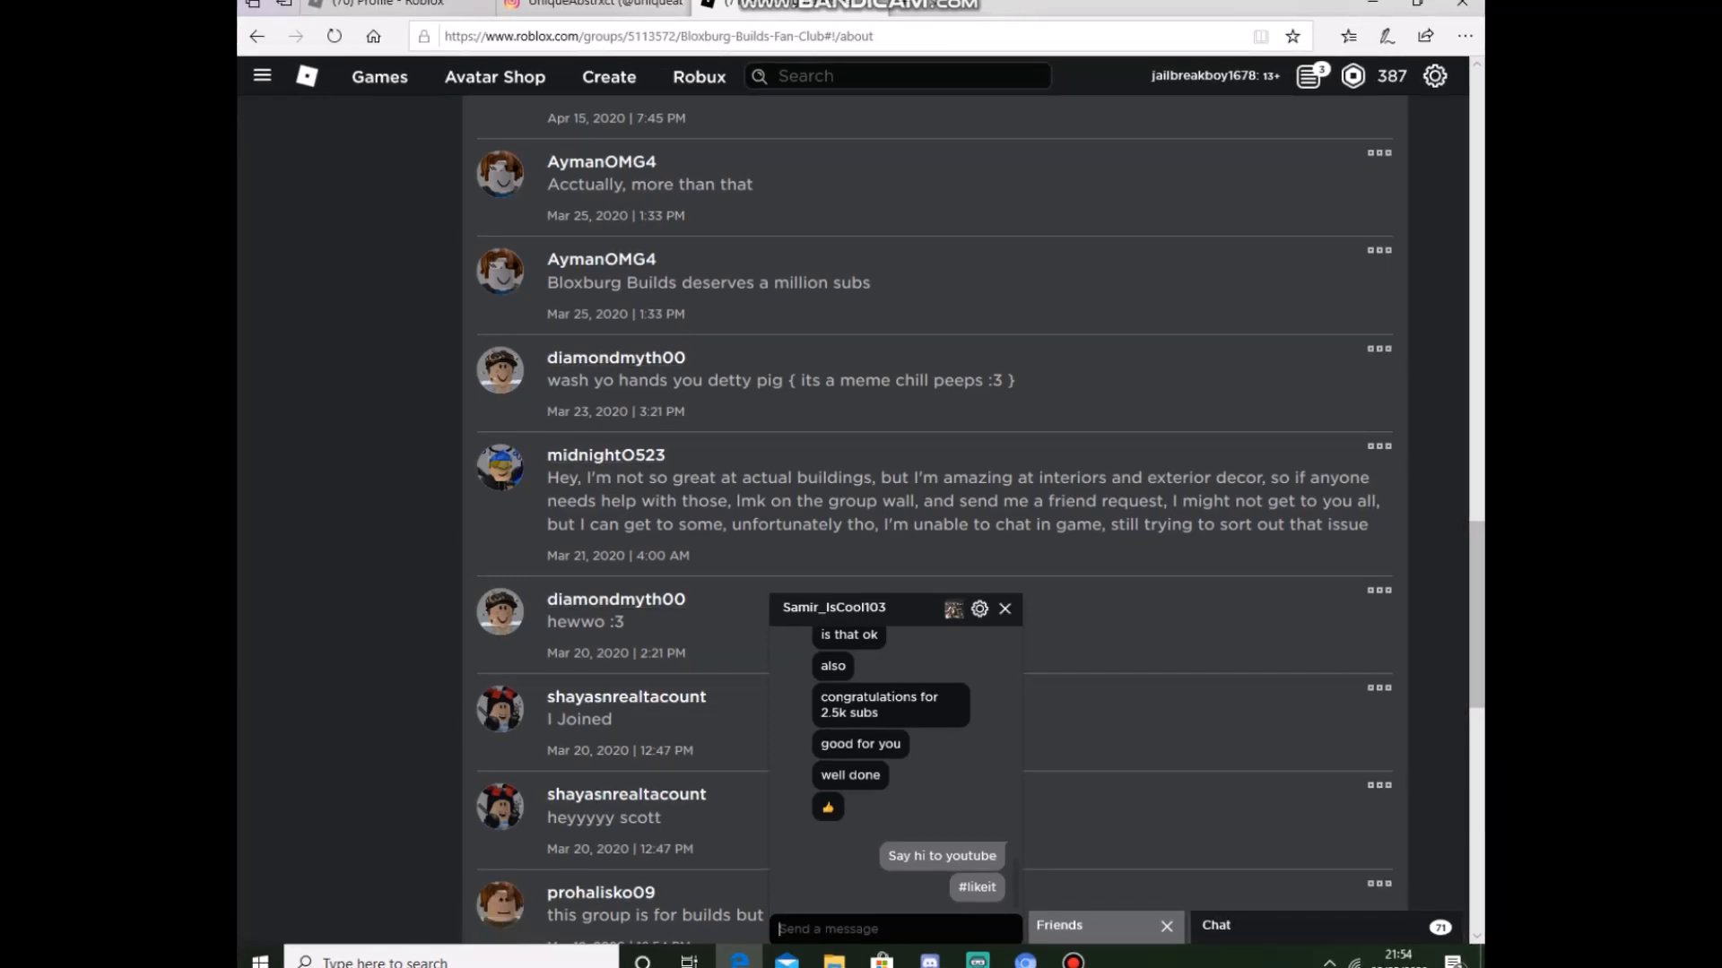
scroll(down, 3)
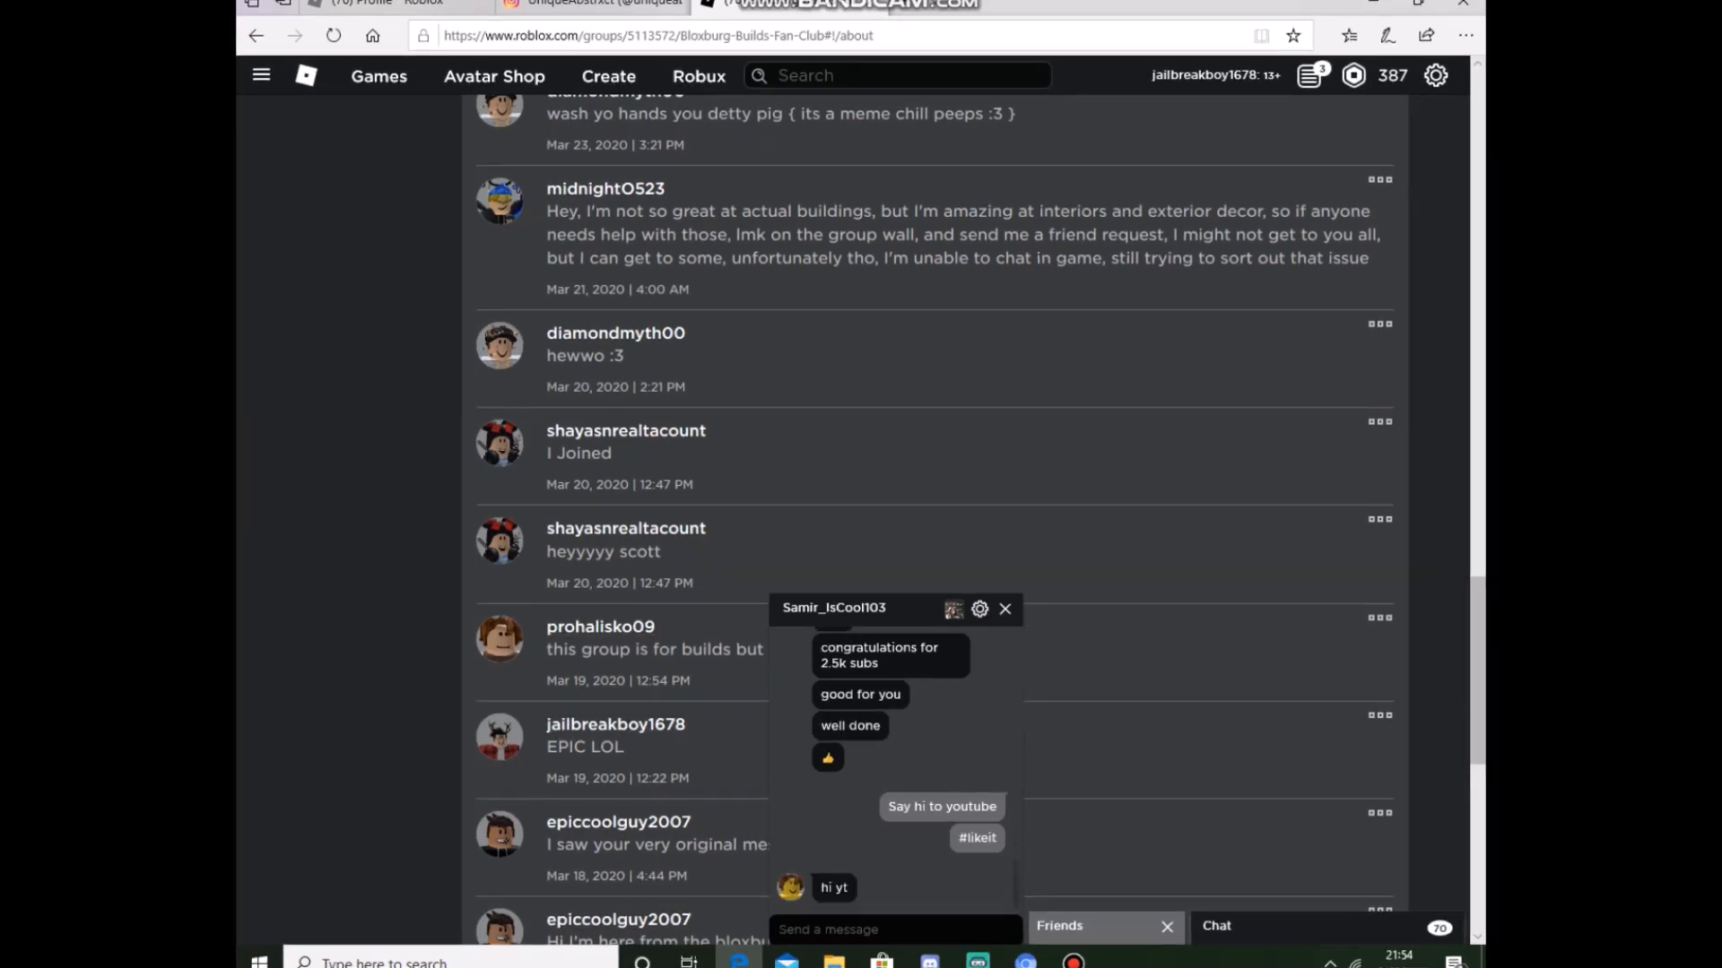
text(Im giving u a)
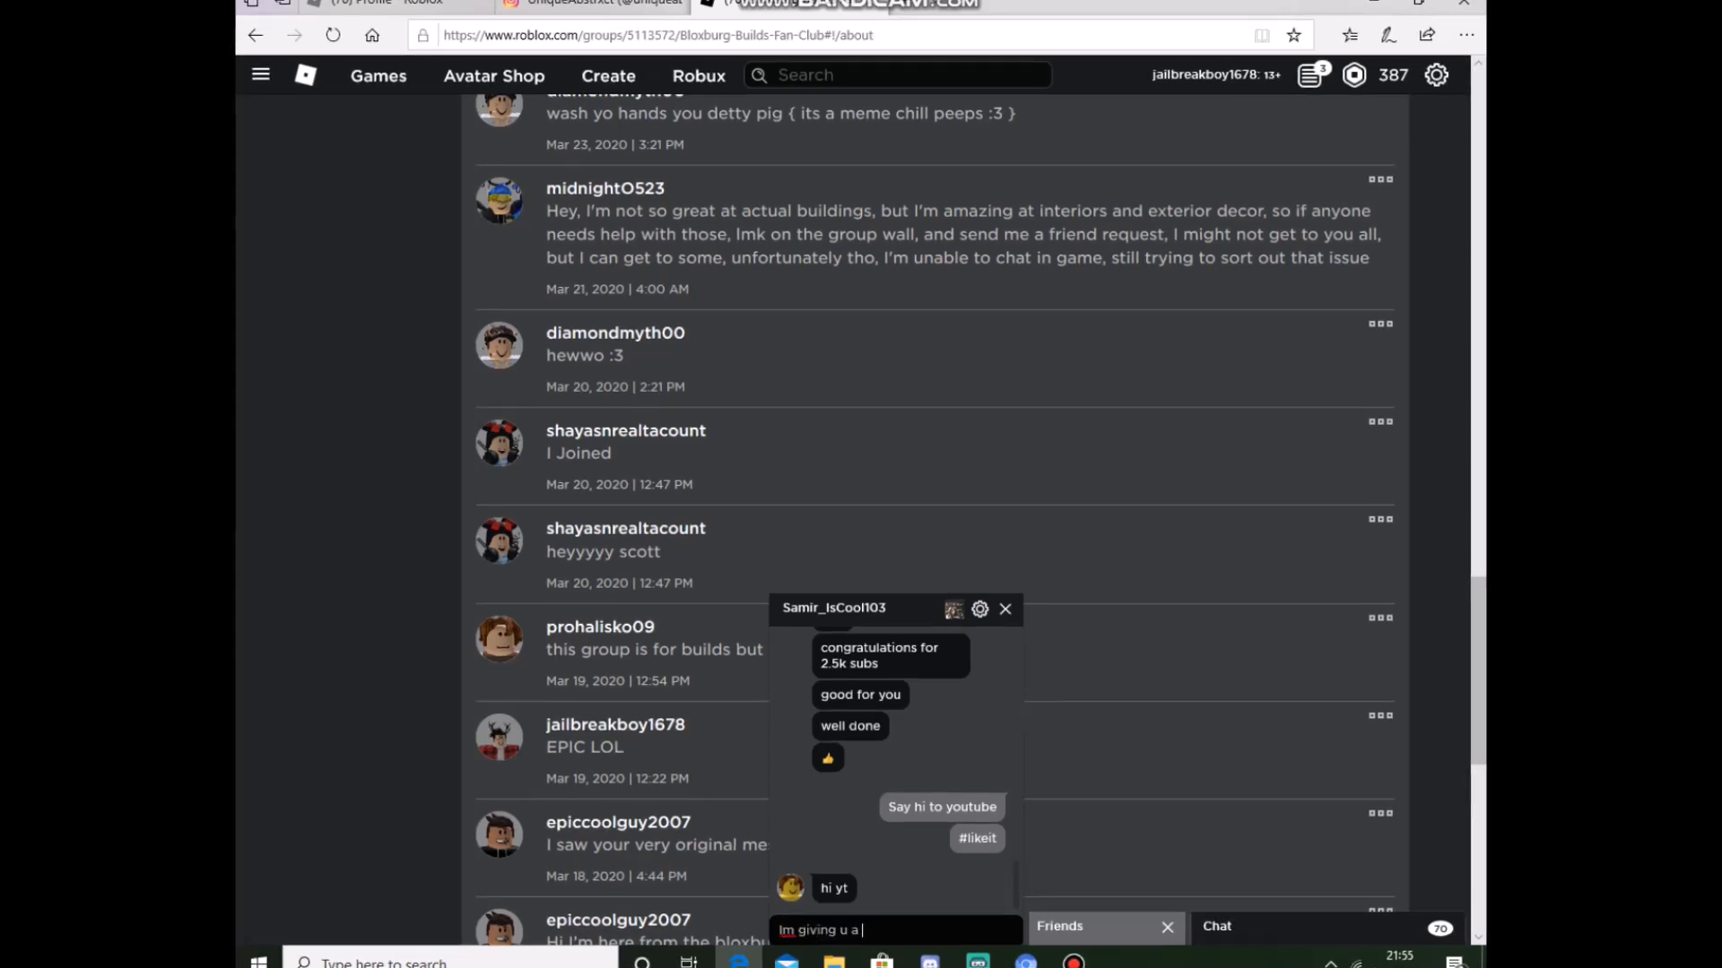
key(enter)
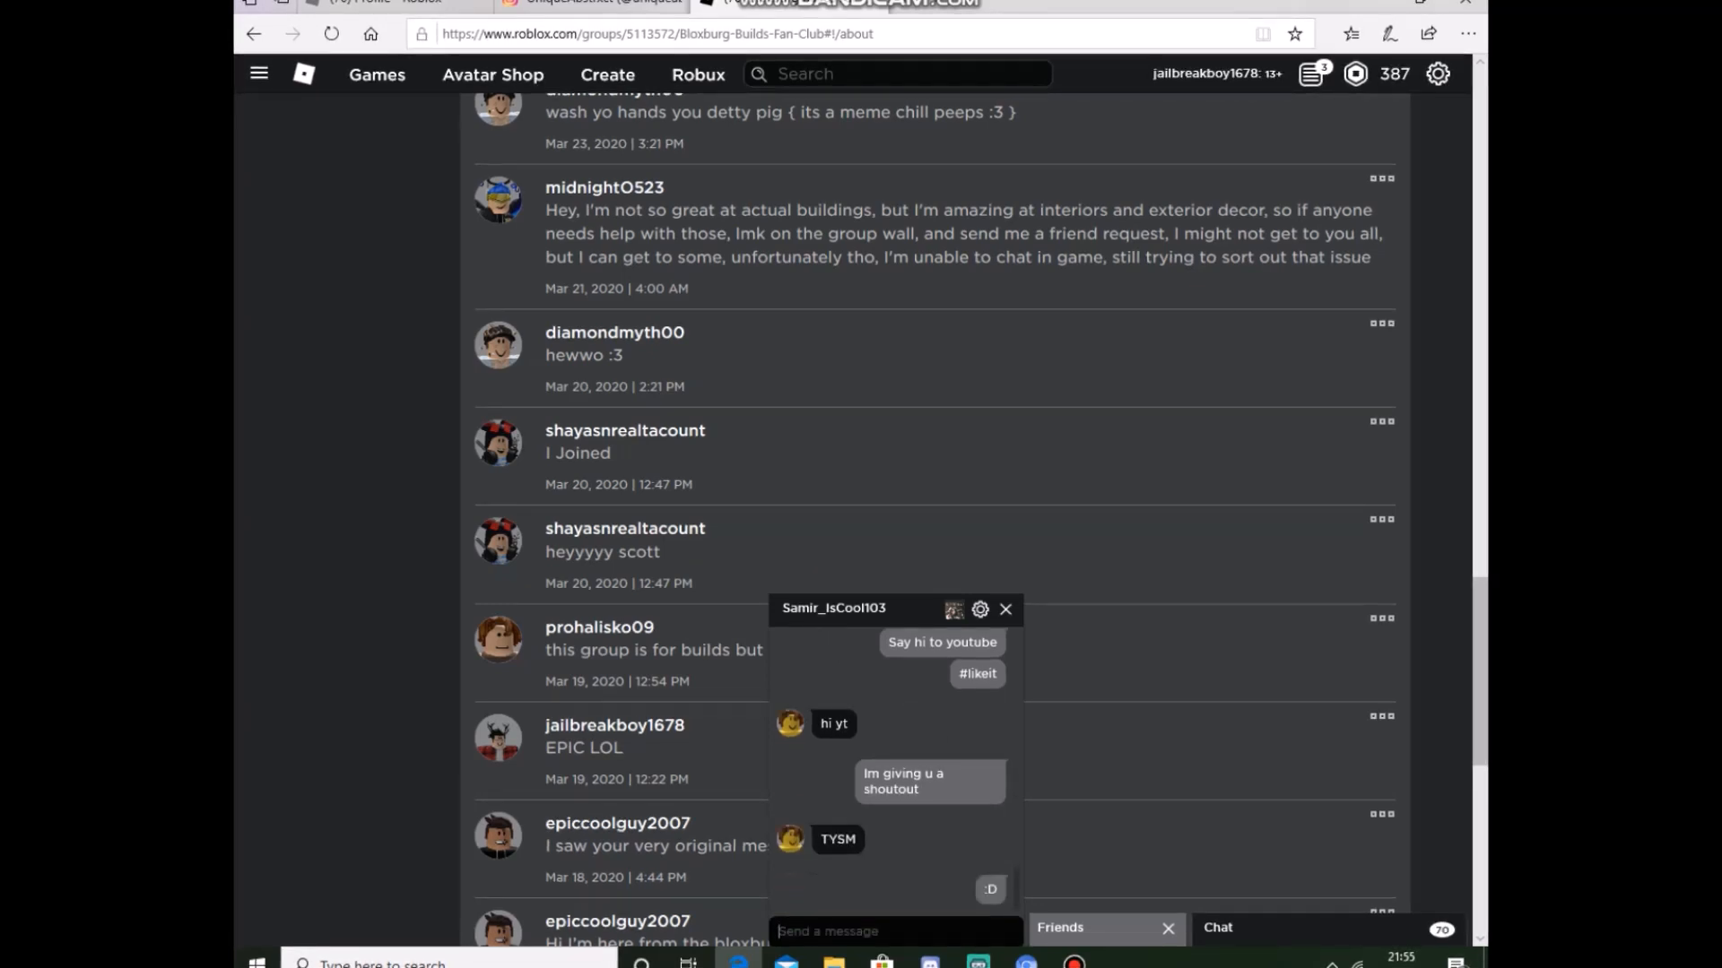
click(1003, 608)
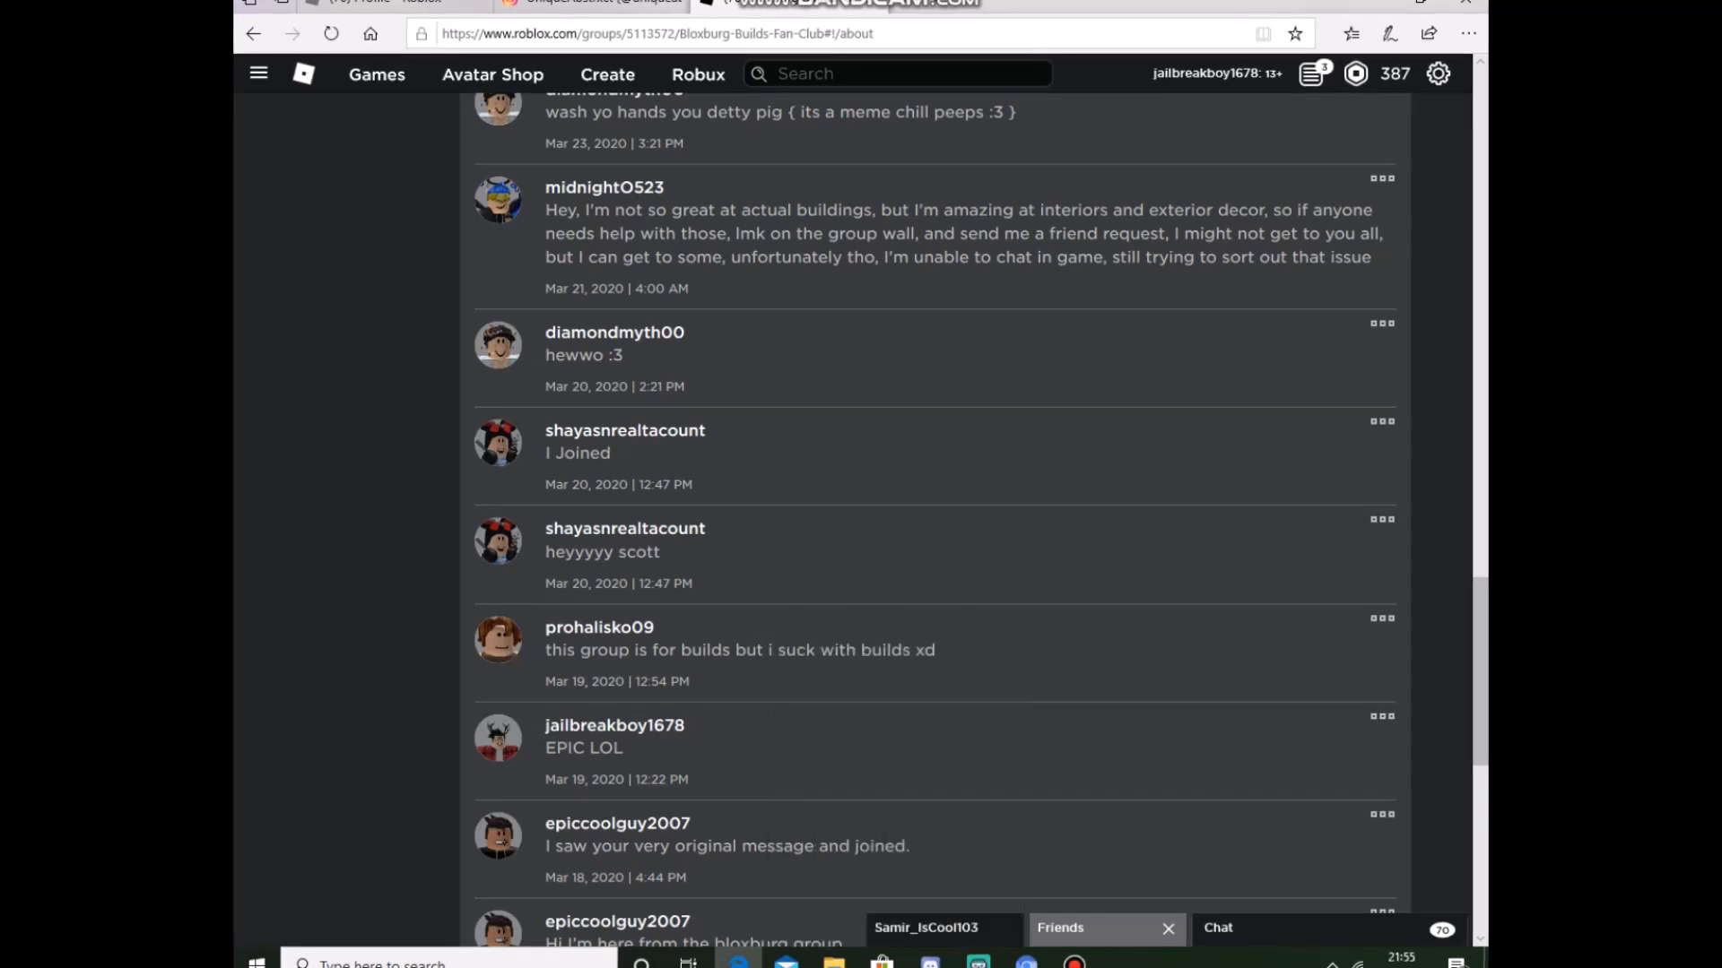